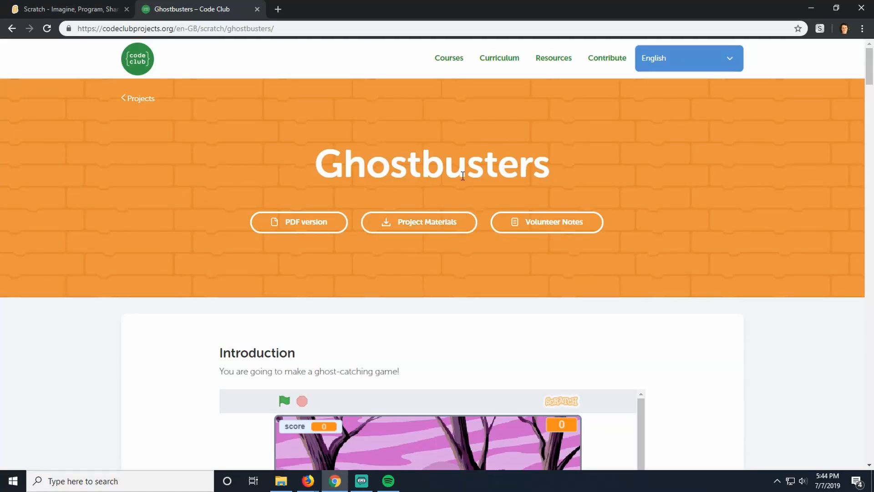
Pick the Jungle backdrop from the backdrop library for the new project's stage.
{"action": "scroll", "scroll_direction": "down", "scroll_amount": 3}
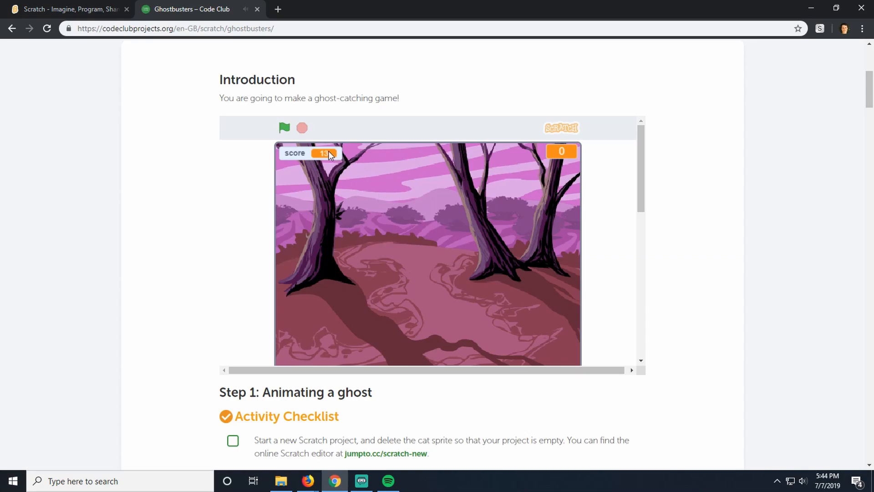
{"action": "mouse_move", "coordinate": [326, 196]}
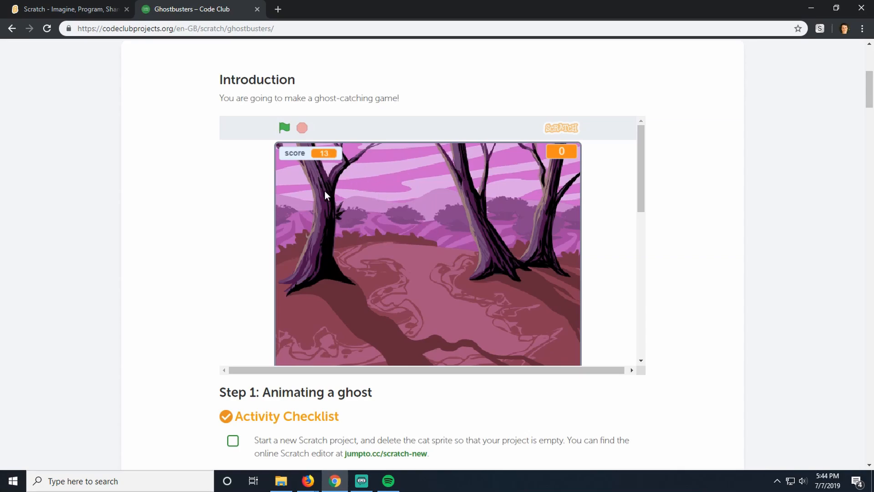
{"action": "scroll", "scroll_direction": "up", "scroll_amount": 3}
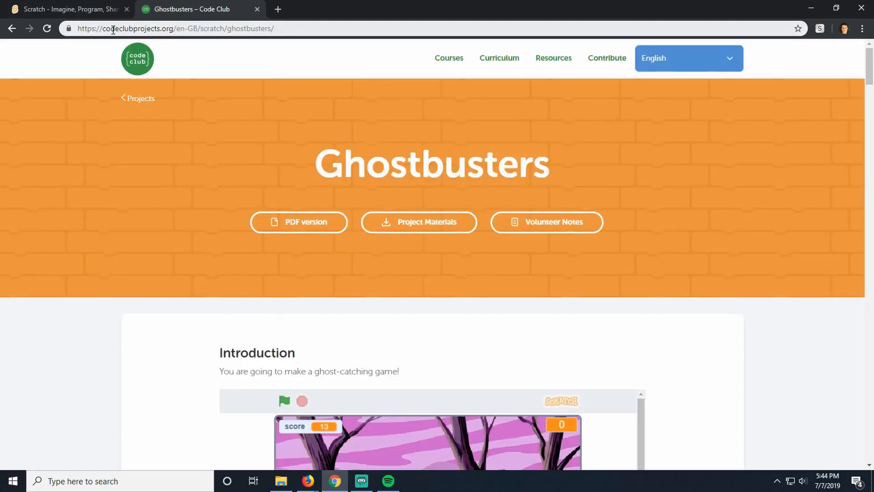
{"action": "mouse_move", "coordinate": [253, 103]}
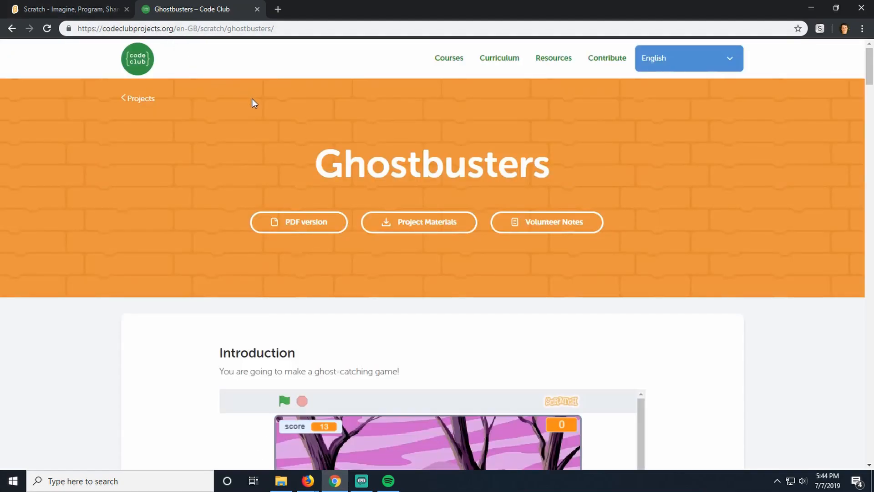
{"action": "scroll", "scroll_direction": "down", "scroll_amount": 3}
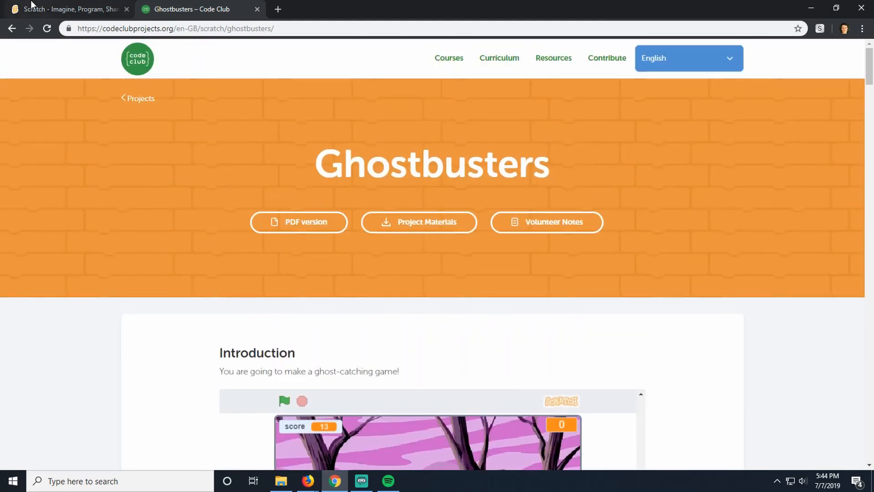
{"action": "left_click", "coordinate": [67, 9]}
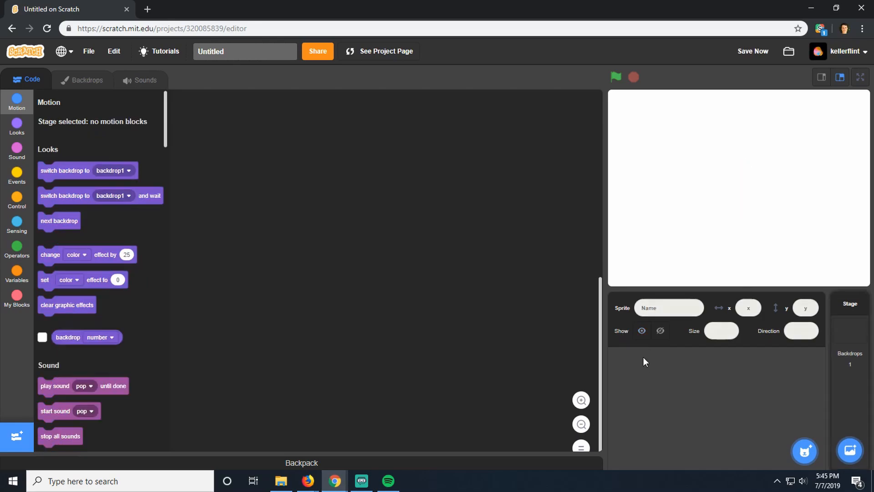
{"action": "mouse_move", "coordinate": [852, 333]}
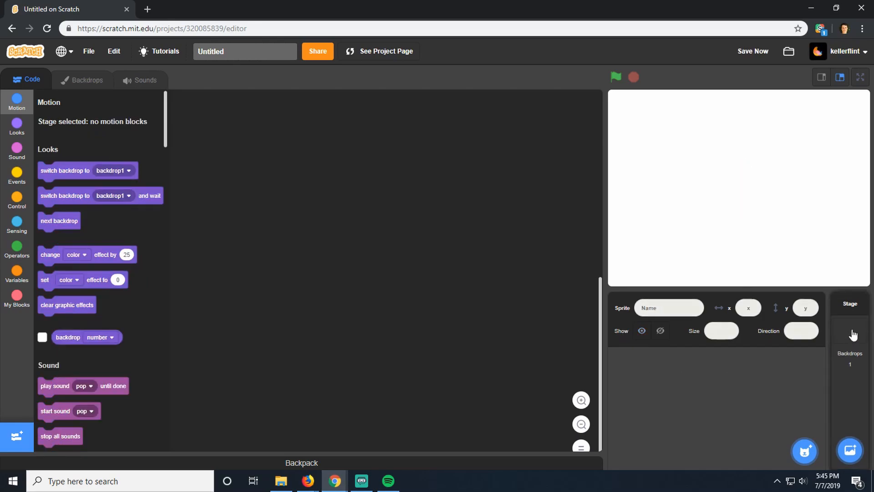
{"action": "left_click", "coordinate": [850, 450]}
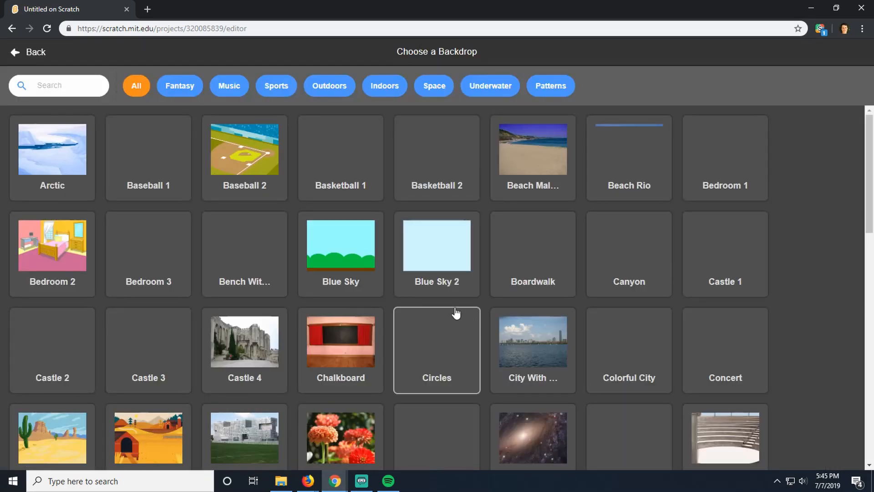
{"action": "scroll", "scroll_direction": "down", "scroll_amount": 3}
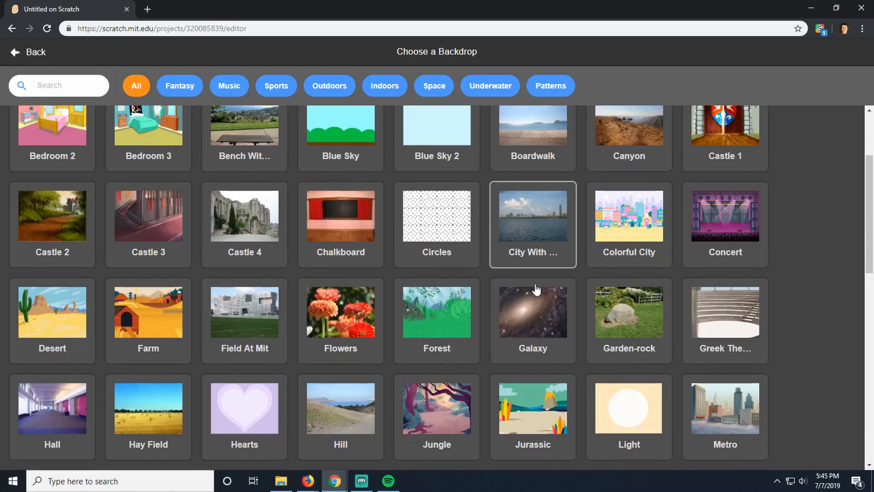
{"action": "scroll", "scroll_direction": "down", "scroll_amount": 3}
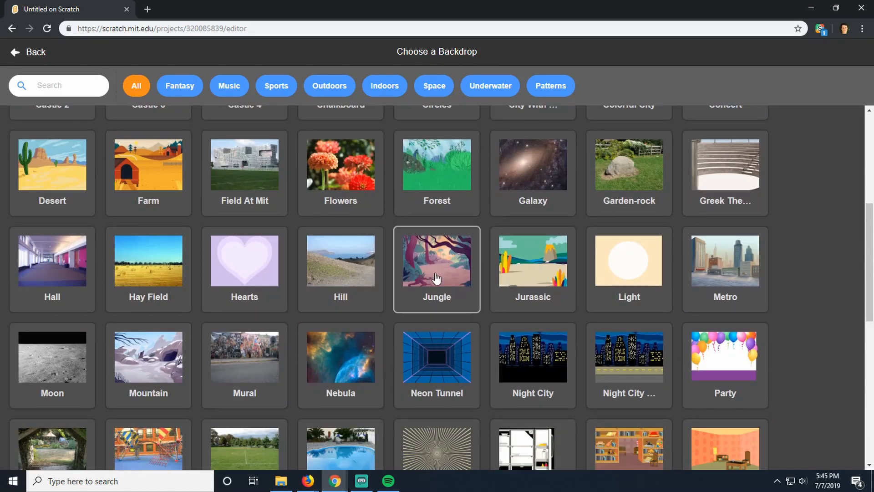
{"action": "left_click", "coordinate": [436, 260]}
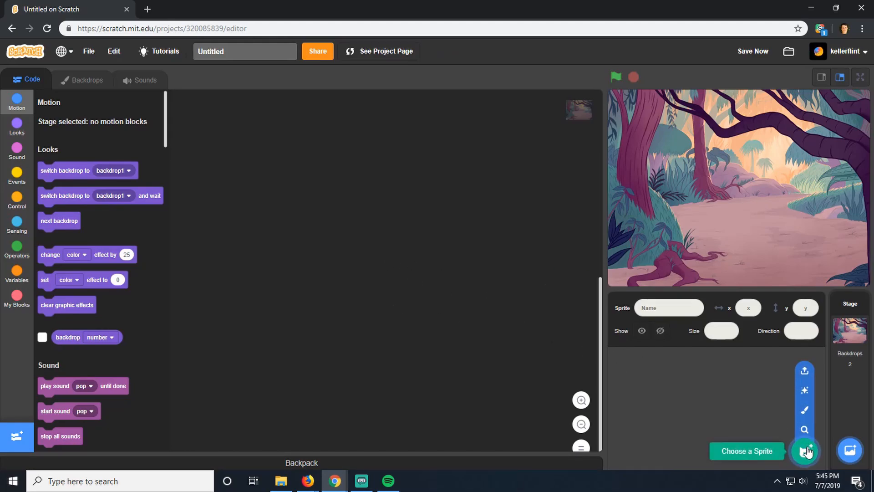
Search the sprite library for 'ghost' and add the Ghost sprite.
{"action": "left_click", "coordinate": [807, 450]}
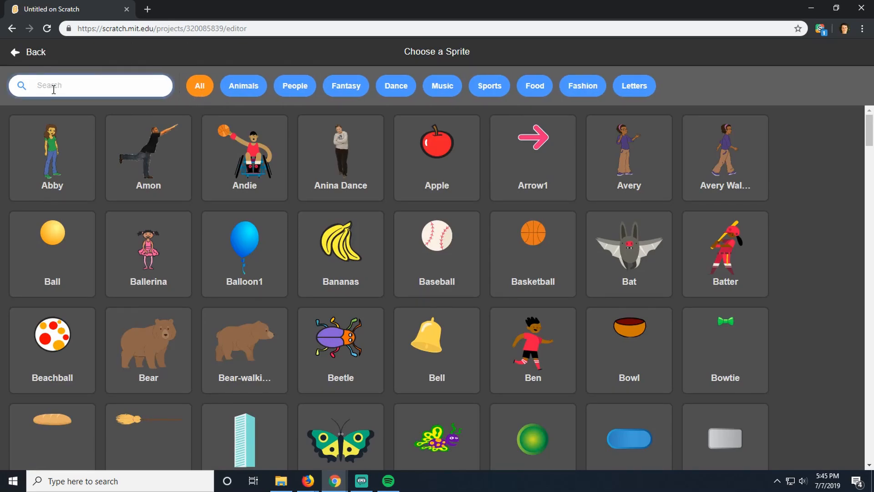
{"action": "left_click", "coordinate": [27, 52]}
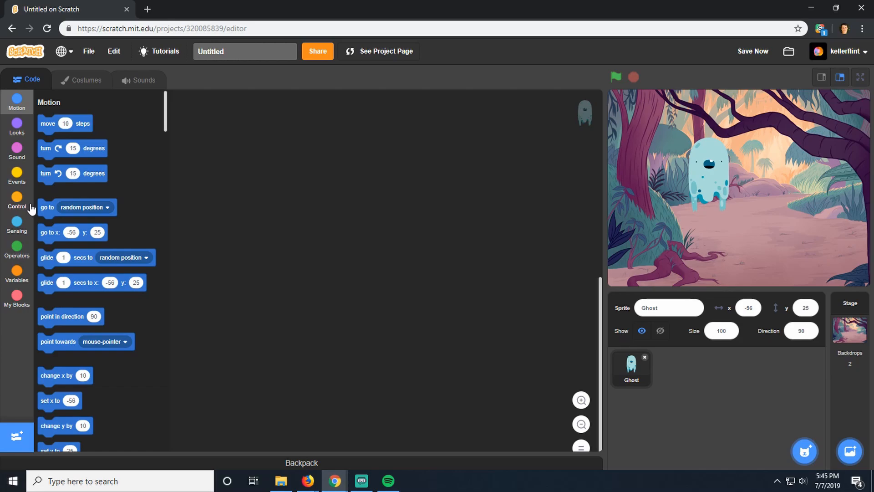
{"action": "mouse_move", "coordinate": [22, 203]}
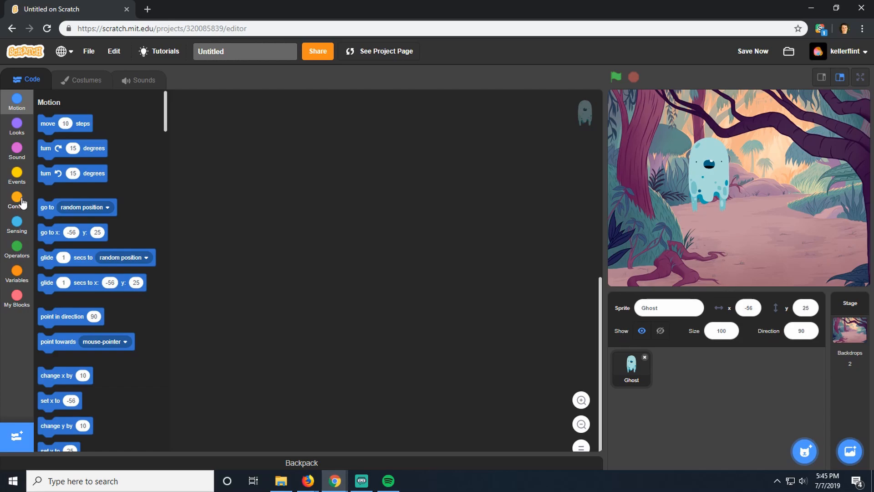
Build the green-flag forever loop: hide, wait 1 second, show, wait 1 second.
{"action": "left_click", "coordinate": [17, 175]}
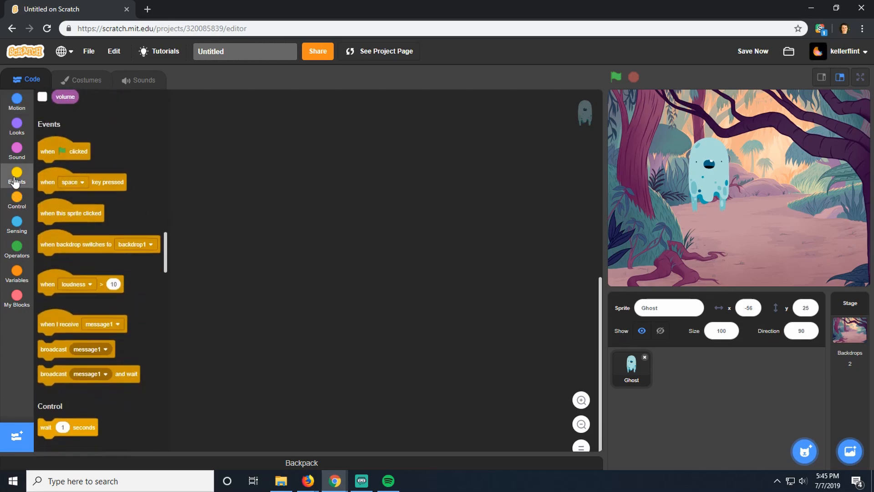
{"action": "left_click_drag", "start_coordinate": [63, 150], "coordinate": [284, 194]}
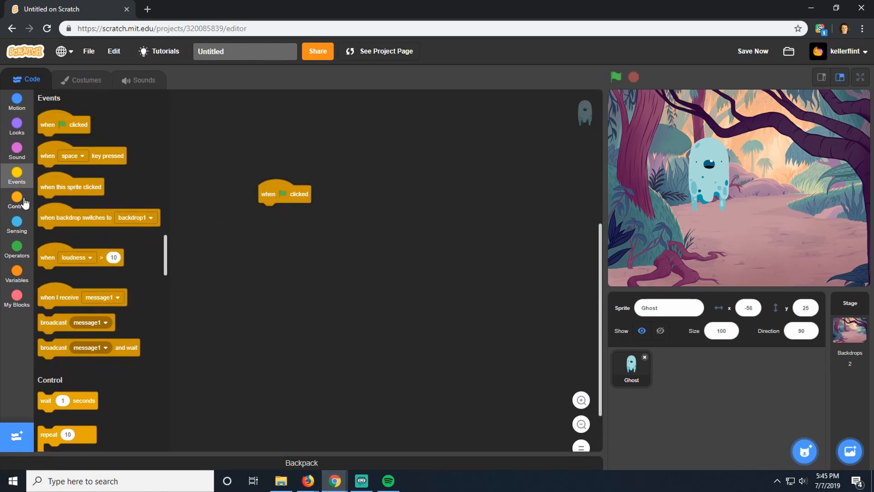
{"action": "mouse_move", "coordinate": [16, 146]}
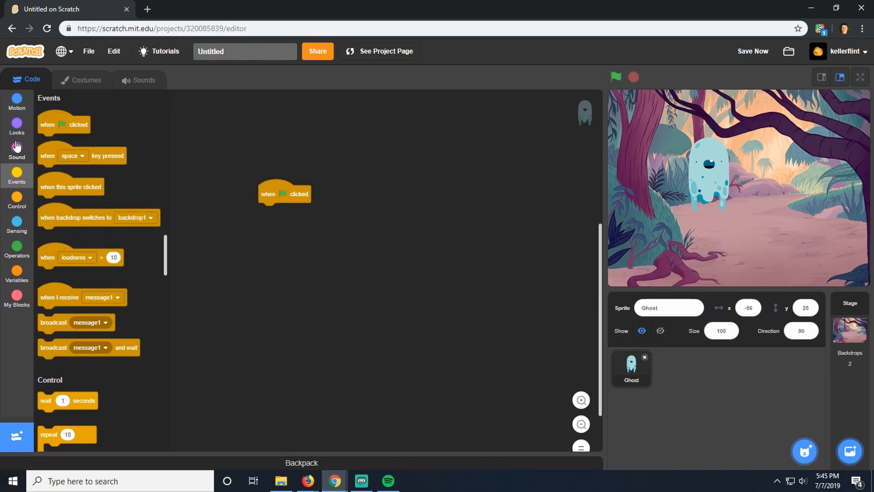
{"action": "left_click", "coordinate": [17, 125]}
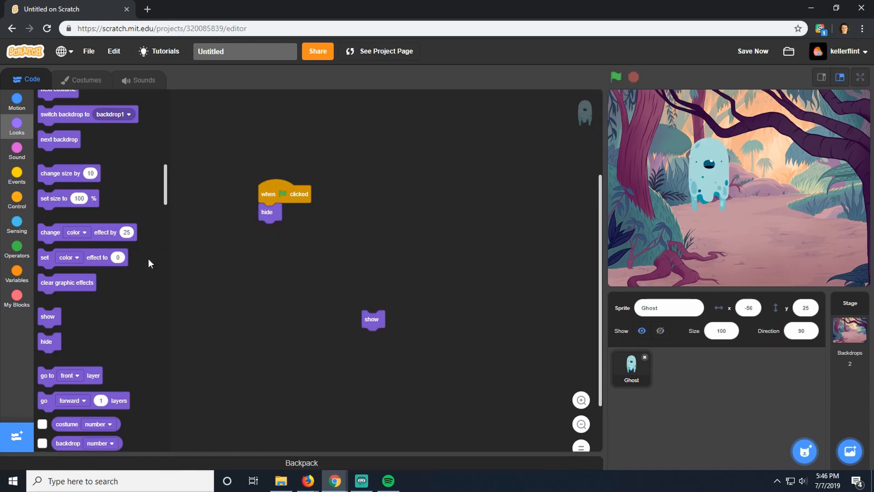
{"action": "left_click", "coordinate": [16, 198]}
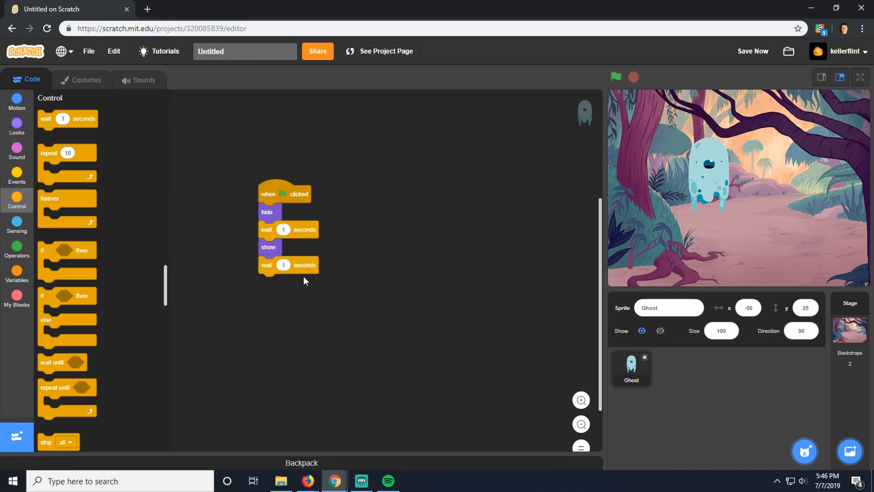
Run the game with the green flag to test the hide-and-show loop.
{"action": "left_click", "coordinate": [616, 77]}
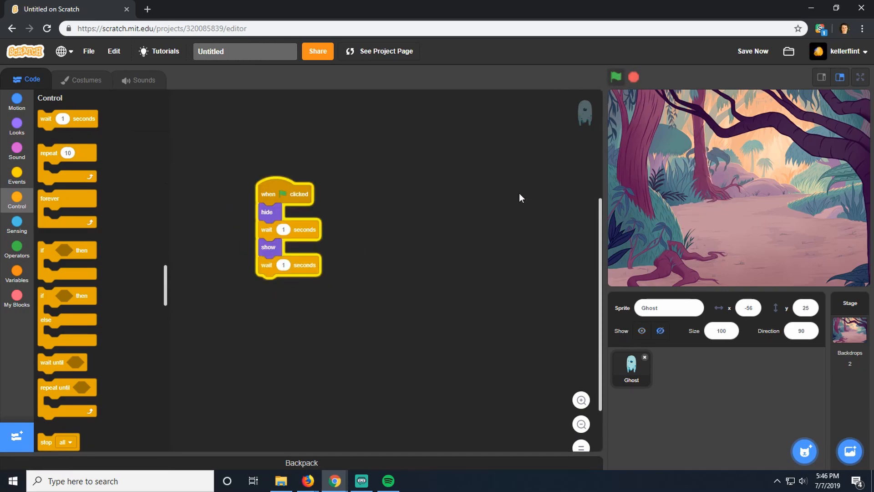
{"action": "left_click", "coordinate": [615, 77]}
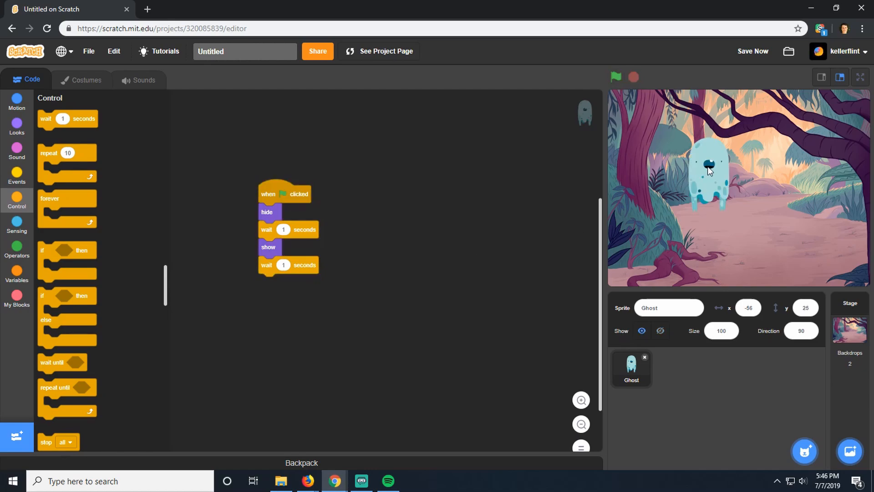
{"action": "mouse_move", "coordinate": [418, 277]}
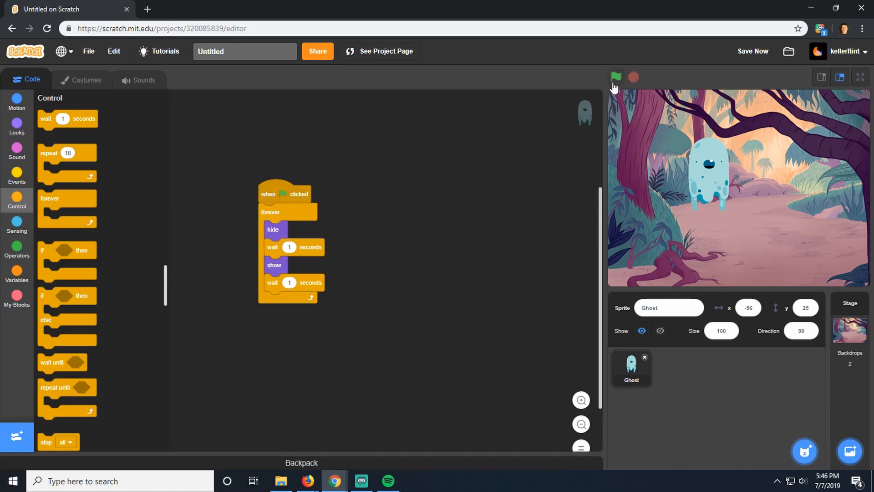
{"action": "left_click", "coordinate": [616, 77]}
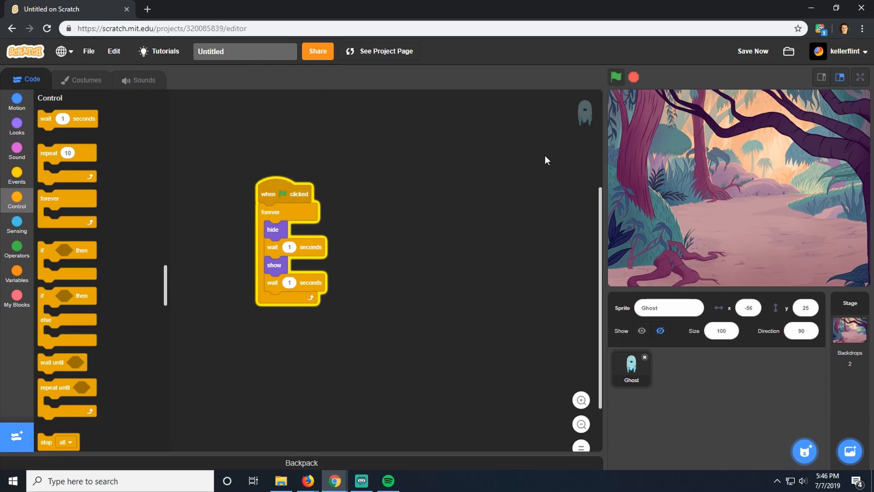
{"action": "mouse_move", "coordinate": [708, 189]}
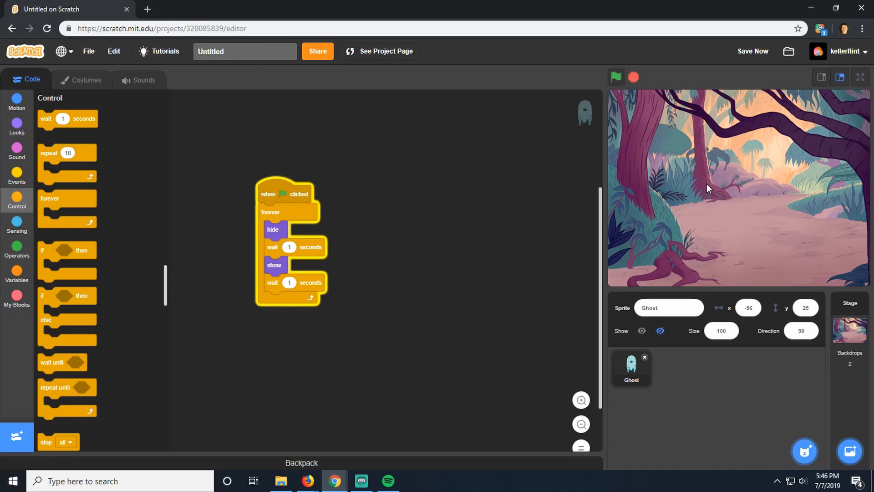
{"action": "mouse_move", "coordinate": [547, 209]}
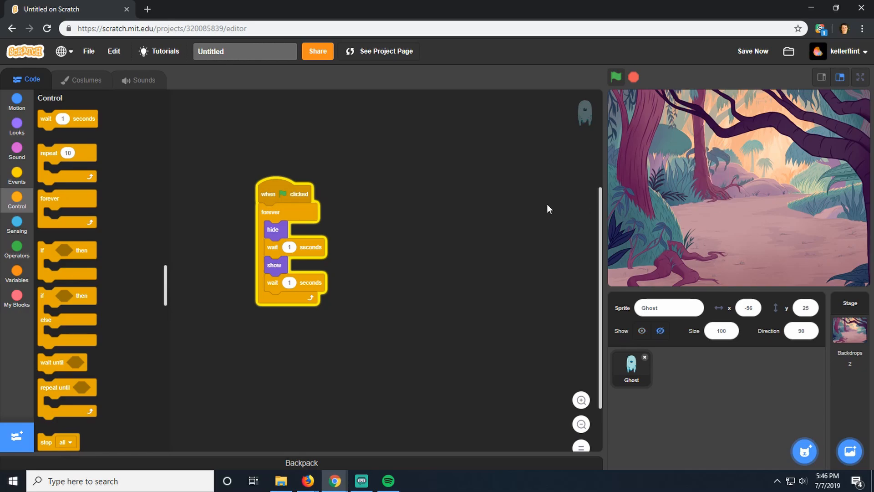
{"action": "mouse_move", "coordinate": [17, 103]}
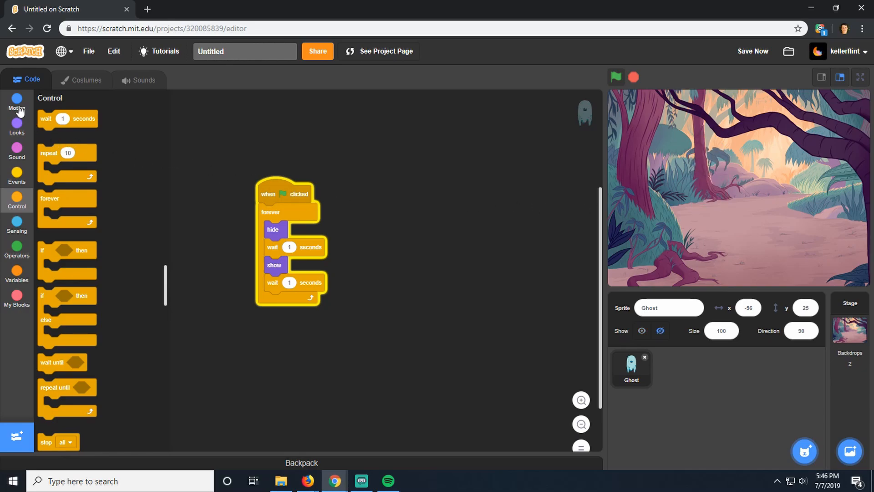
Add 'go to random position' to the Ghost's loop and test it with the green flag.
{"action": "left_click", "coordinate": [17, 102]}
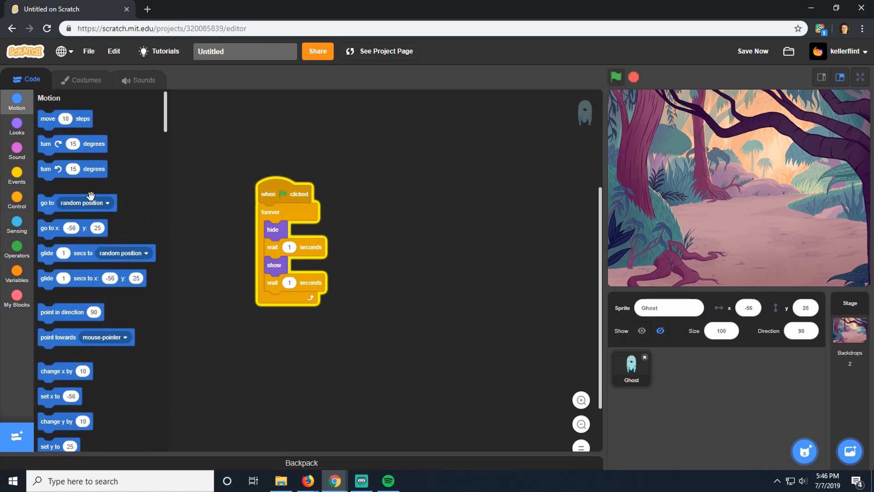
{"action": "left_click_drag", "start_coordinate": [72, 202], "coordinate": [186, 175]}
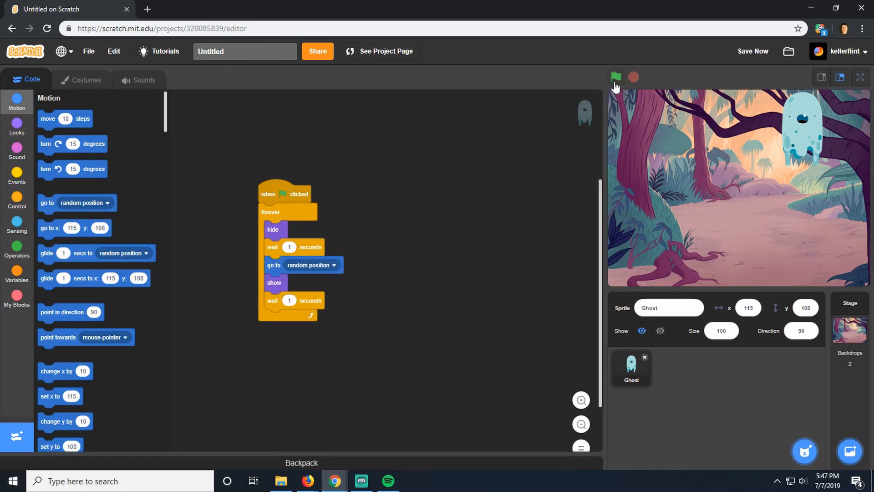
{"action": "left_click", "coordinate": [616, 77]}
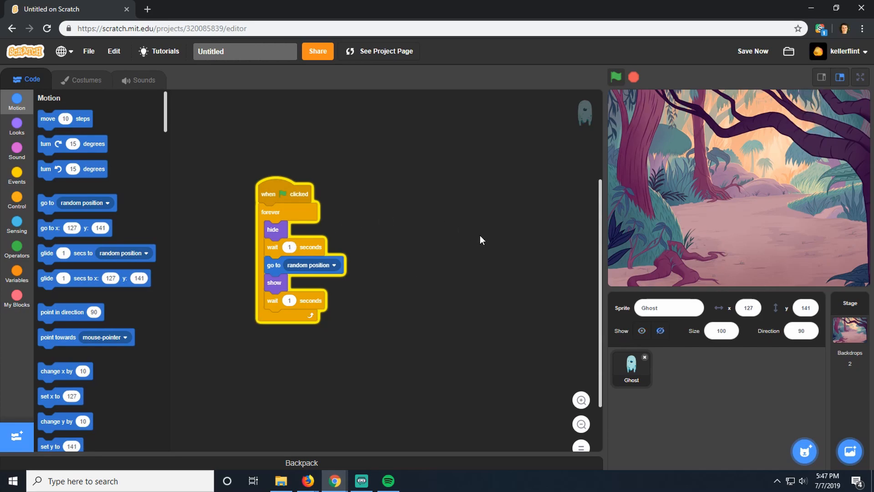
{"action": "left_click", "coordinate": [614, 76]}
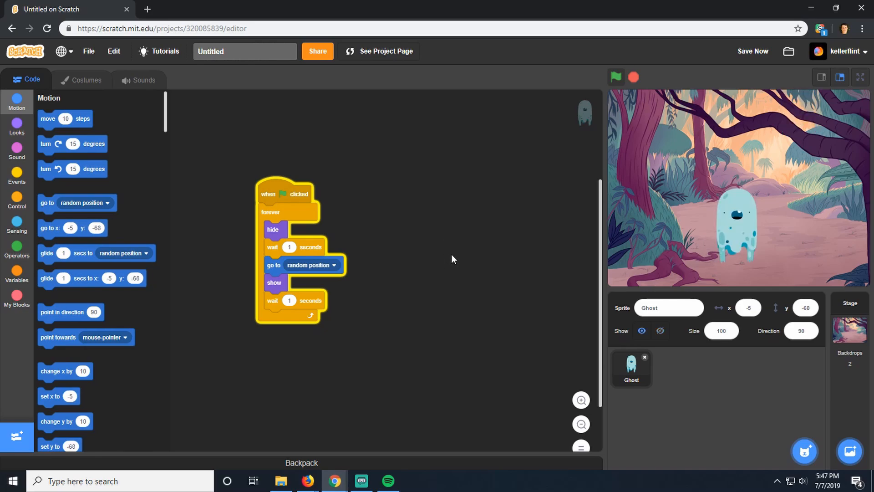
Add a 'when this sprite clicked' script with a hide block to the Ghost.
{"action": "left_click", "coordinate": [17, 174]}
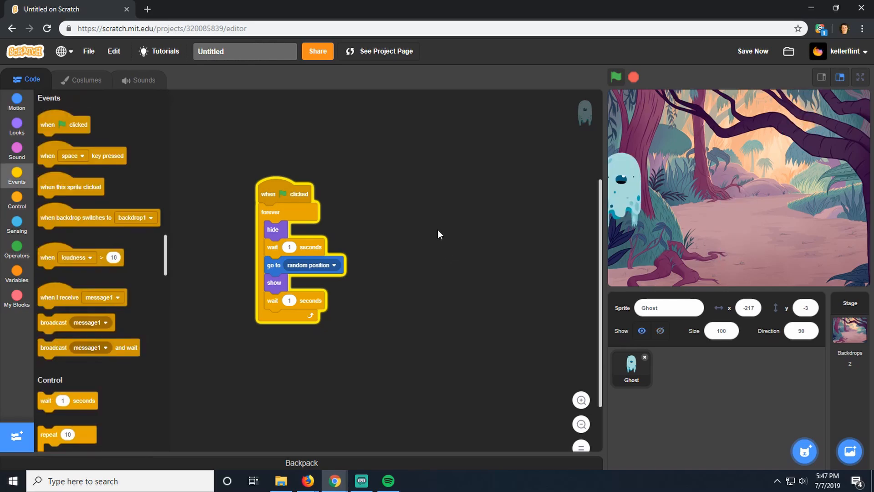
{"action": "left_click", "coordinate": [615, 77]}
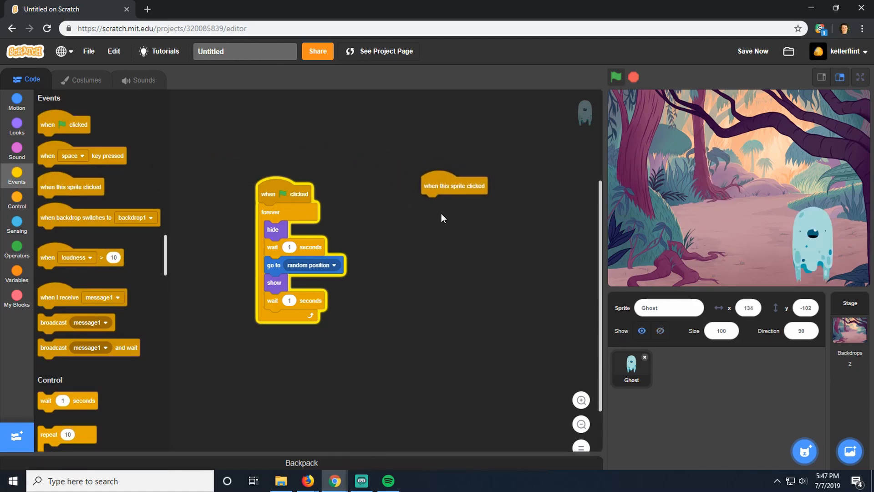
{"action": "left_click", "coordinate": [17, 126]}
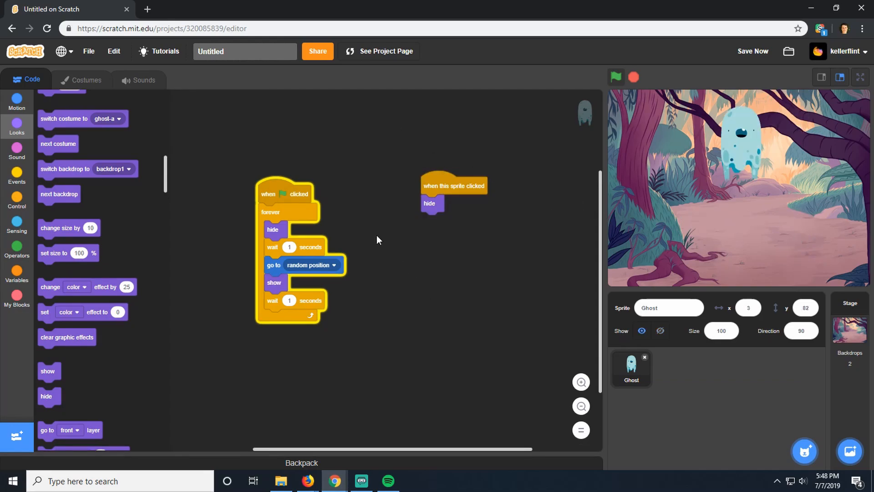
Add Pop from the sound library to the Ghost's sounds and return to its code.
{"action": "left_click", "coordinate": [615, 77]}
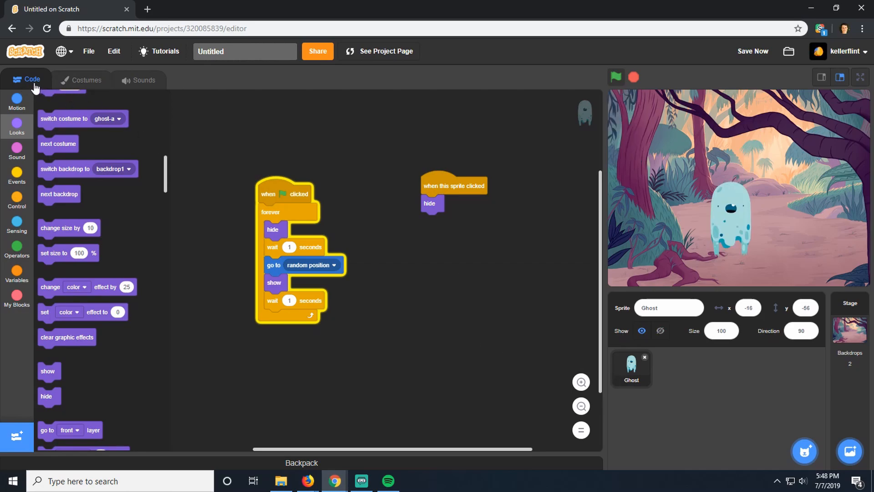
{"action": "left_click", "coordinate": [144, 80]}
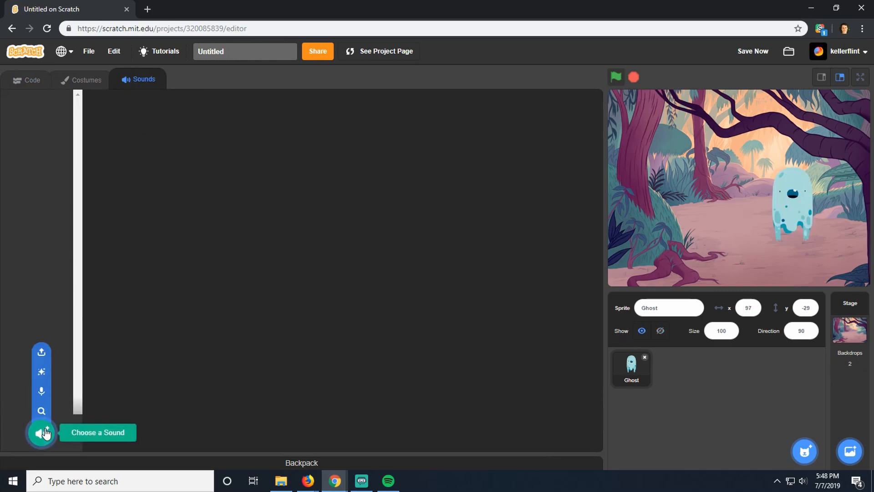
{"action": "left_click", "coordinate": [41, 432]}
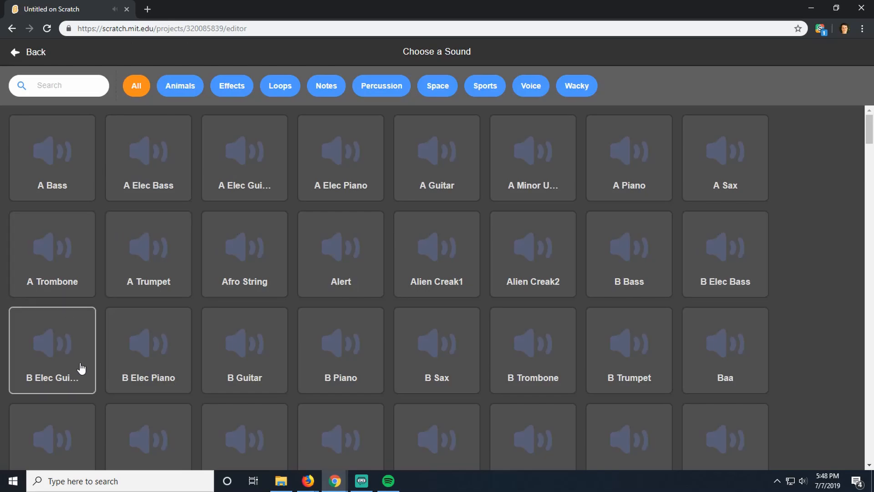
{"action": "scroll", "scroll_direction": "down", "scroll_amount": 3}
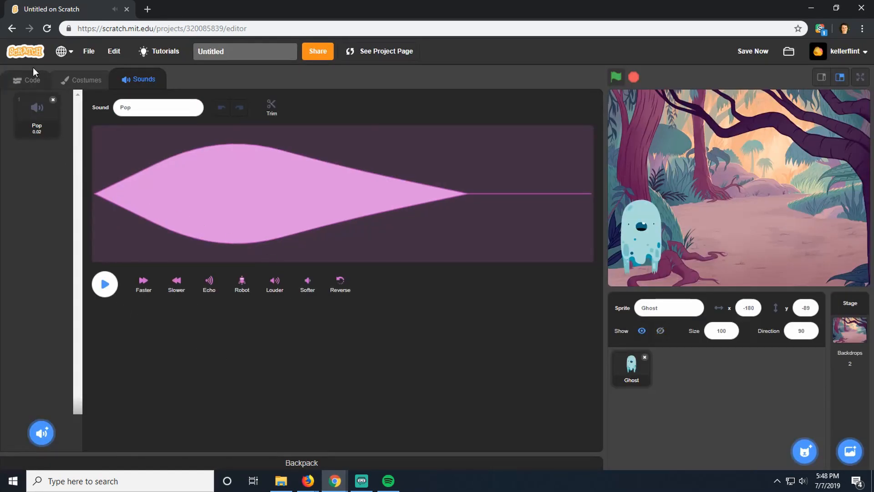
{"action": "left_click", "coordinate": [32, 80]}
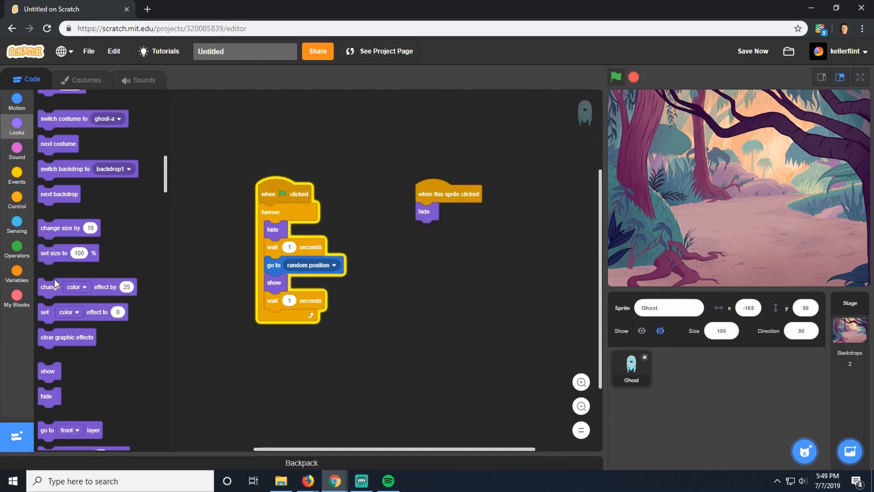
Insert 'start sound Pop' before hide in the click script and run the game.
{"action": "left_click", "coordinate": [17, 151]}
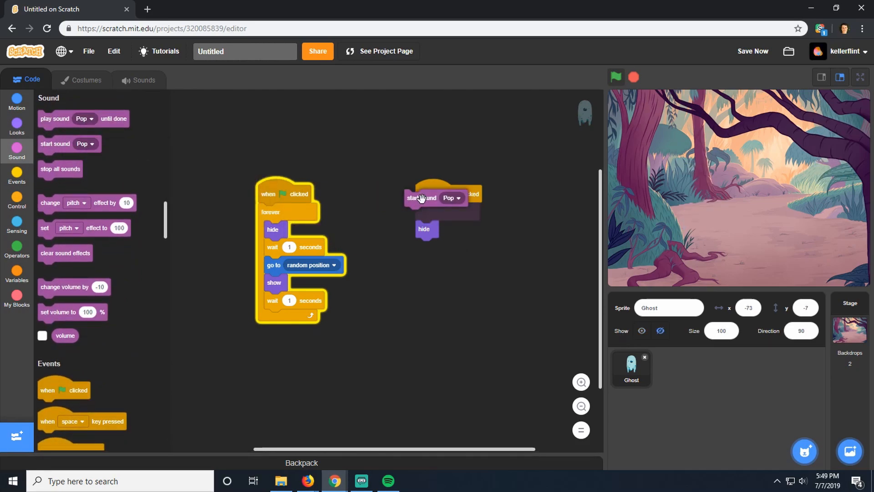
{"action": "left_click", "coordinate": [615, 77]}
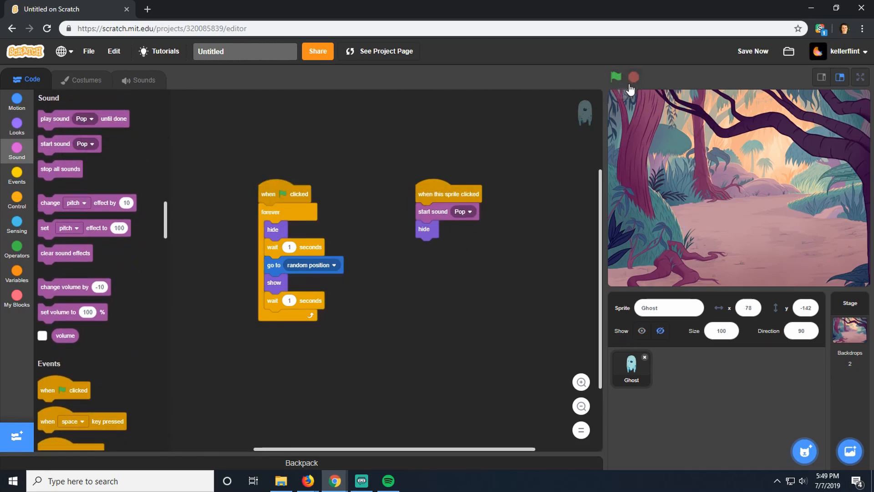
{"action": "left_click", "coordinate": [615, 77]}
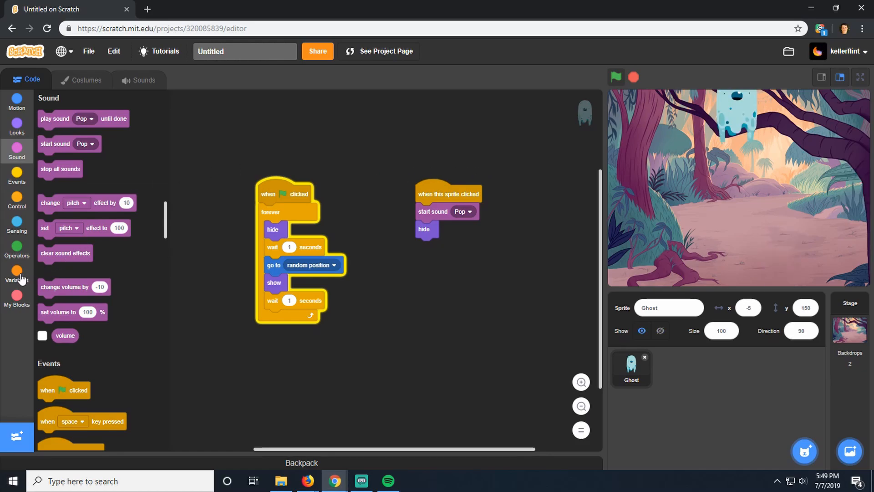
Create a new variable named 'score'.
{"action": "left_click", "coordinate": [17, 274]}
{"action": "type", "text": "sc"}
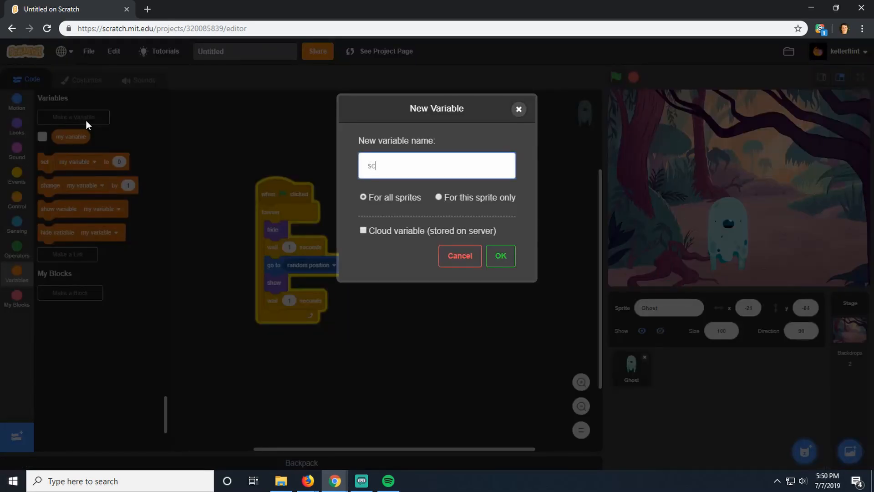
{"action": "type", "text": "ore"}
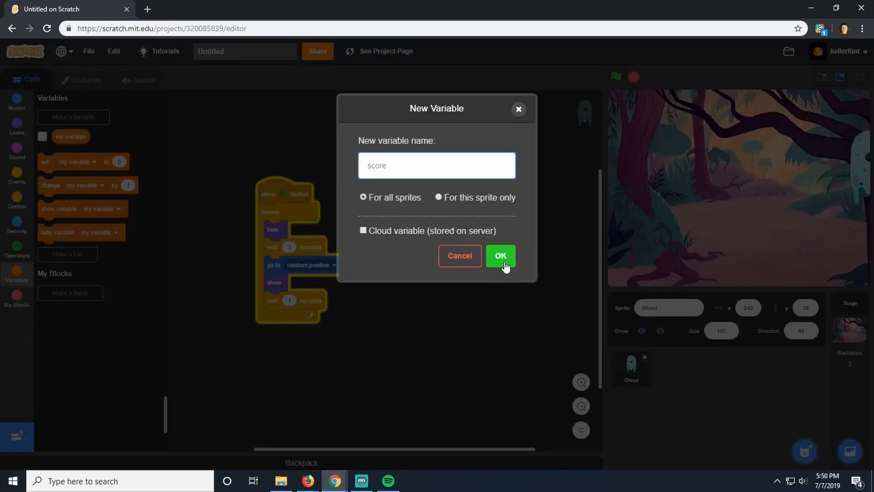
{"action": "left_click", "coordinate": [500, 255]}
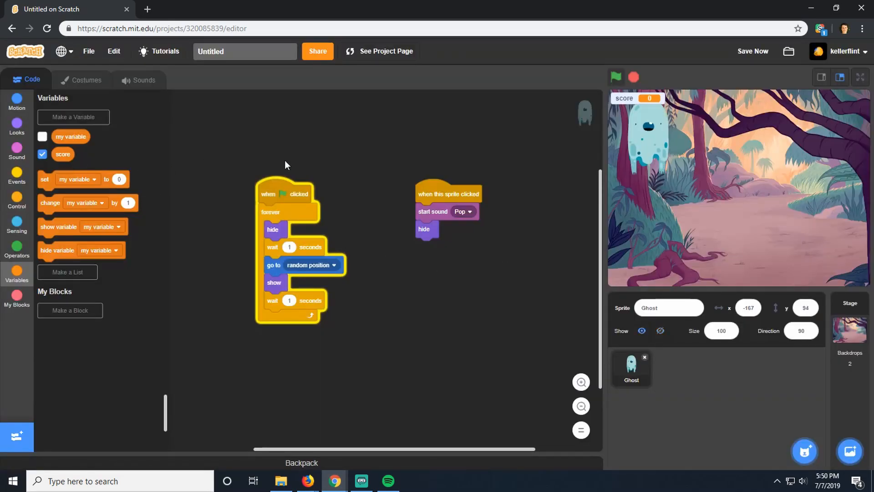
Put 'set score to 0' under the green-flag hat block.
{"action": "left_click", "coordinate": [615, 77]}
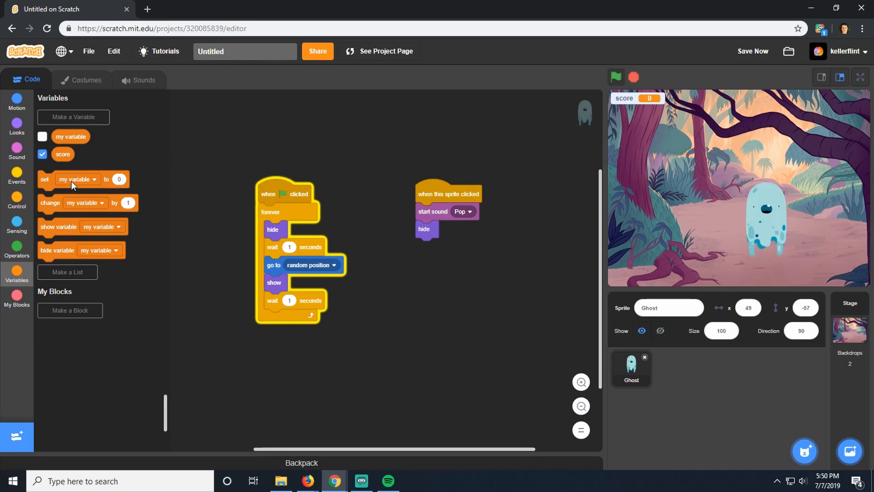
{"action": "left_click", "coordinate": [76, 179]}
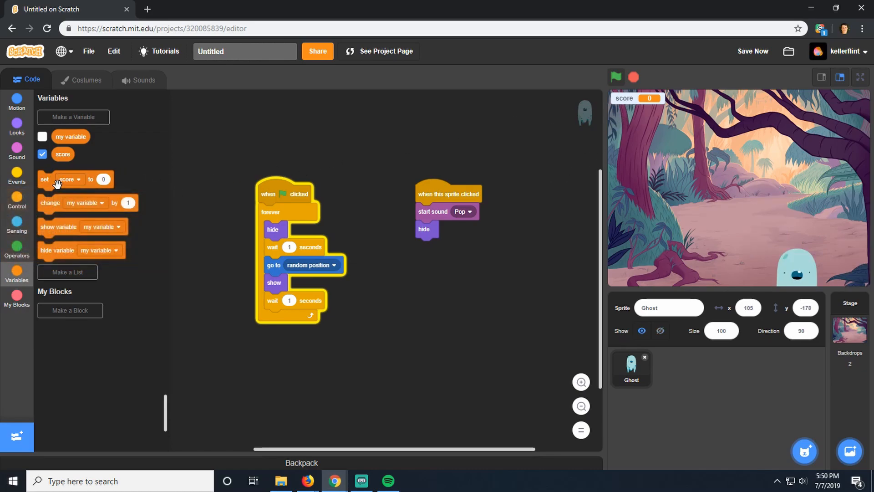
{"action": "left_click_drag", "start_coordinate": [67, 179], "coordinate": [229, 145]}
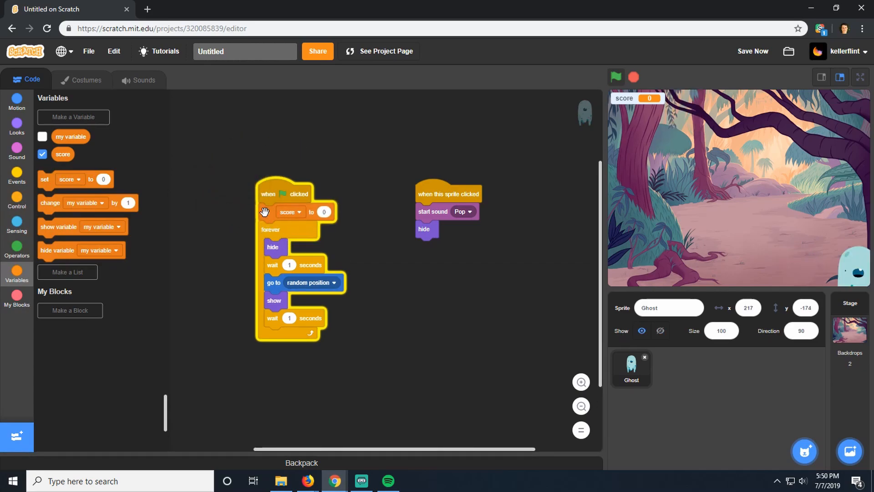
{"action": "left_click", "coordinate": [616, 77]}
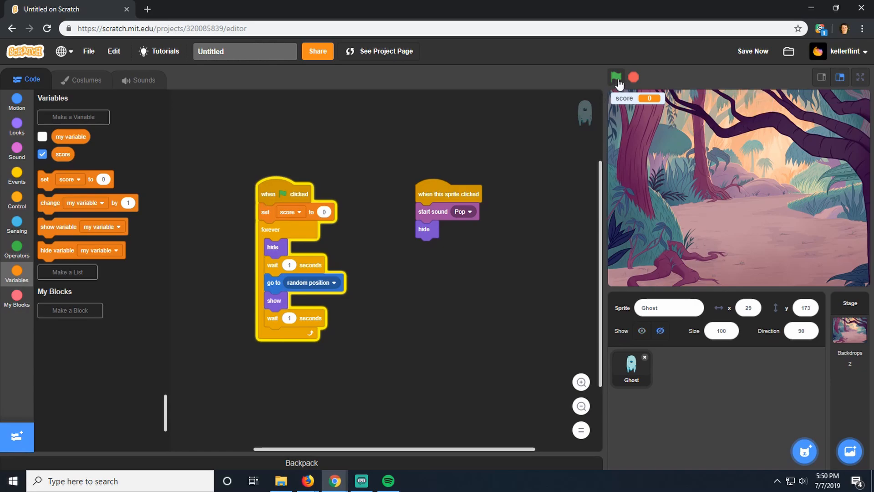
Make the click script change score by 1 and run the game to test scoring.
{"action": "left_click", "coordinate": [616, 77]}
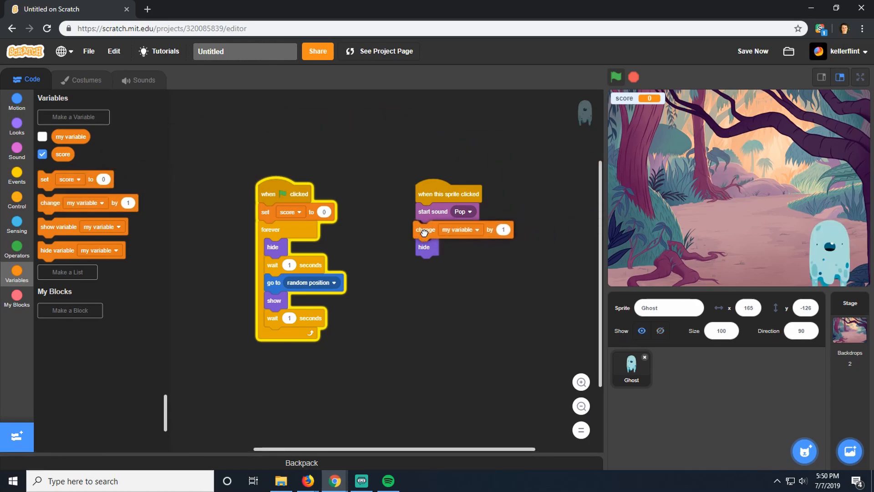
{"action": "left_click", "coordinate": [460, 229]}
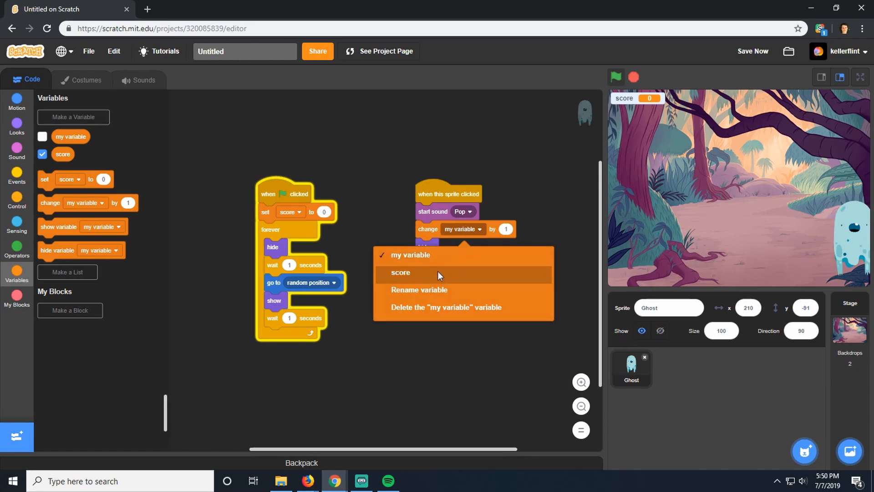
{"action": "left_click", "coordinate": [401, 273]}
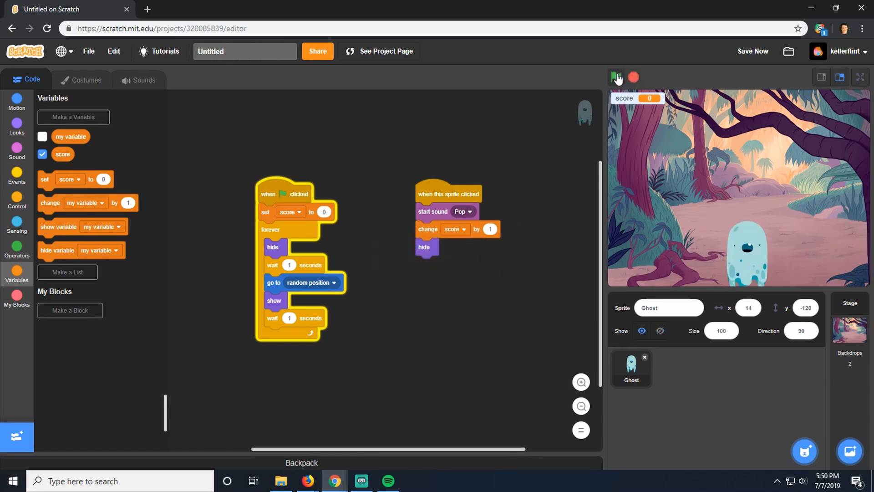
{"action": "left_click", "coordinate": [616, 77]}
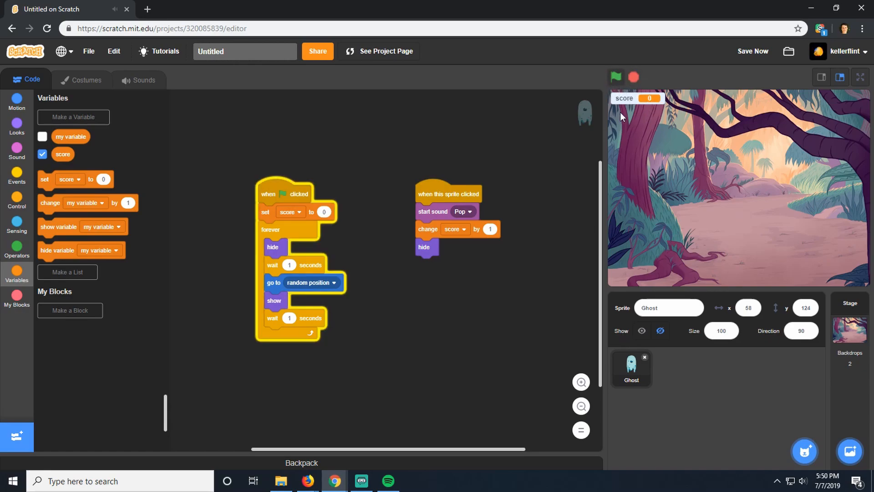
Replace the 'Untitled' project title with 'Ghostbusters'.
{"action": "left_click", "coordinate": [616, 77]}
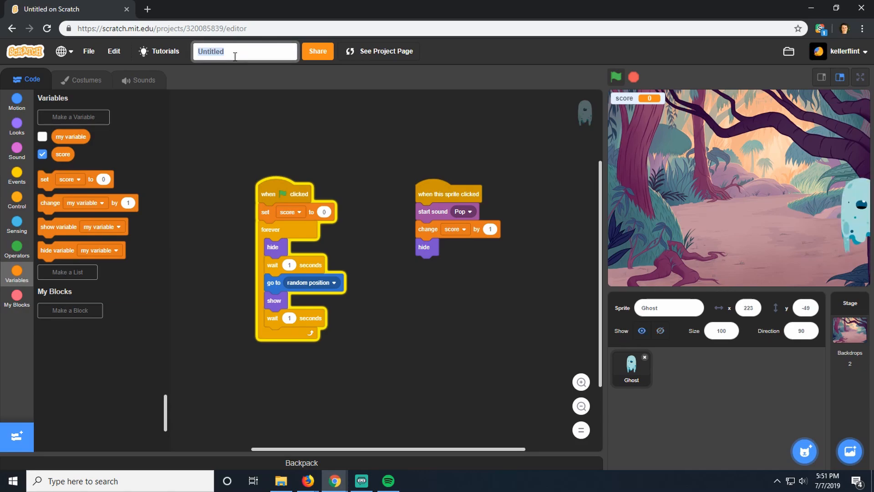
{"action": "type", "text": "Ghostbusters"}
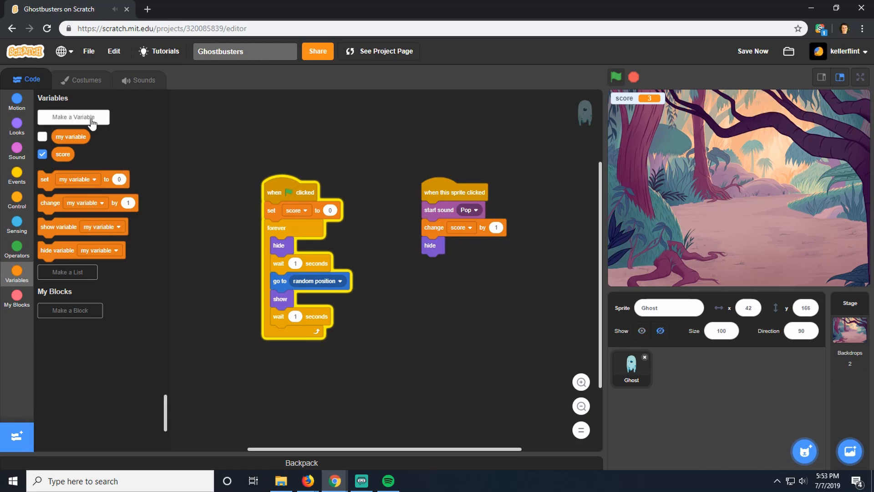
Create a new variable named 'time' that shows on the stage.
{"action": "left_click", "coordinate": [73, 117]}
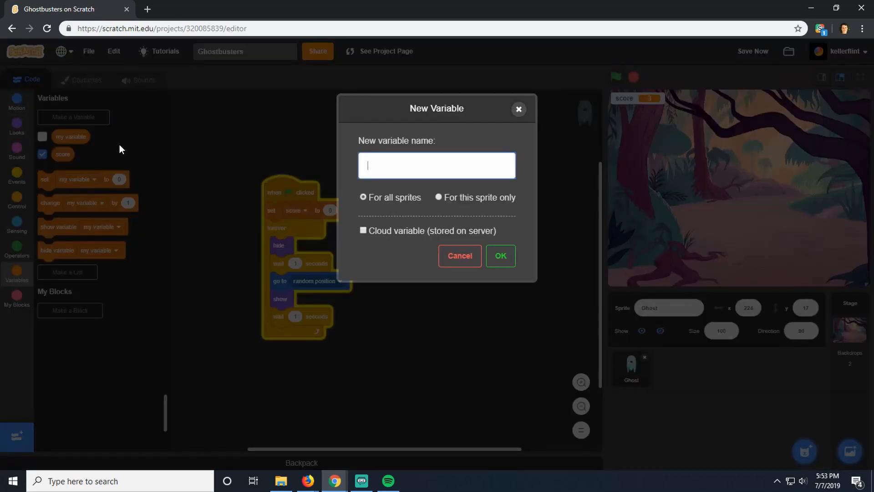
{"action": "type", "text": "time"}
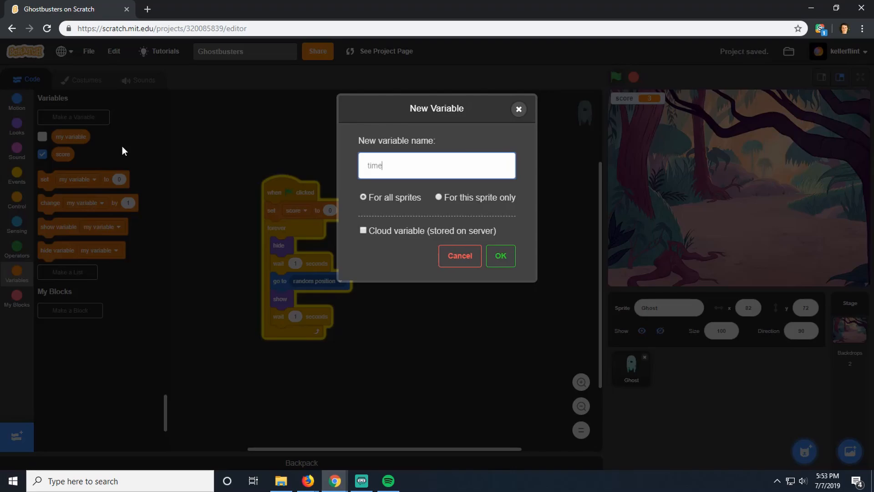
{"action": "left_click", "coordinate": [499, 256]}
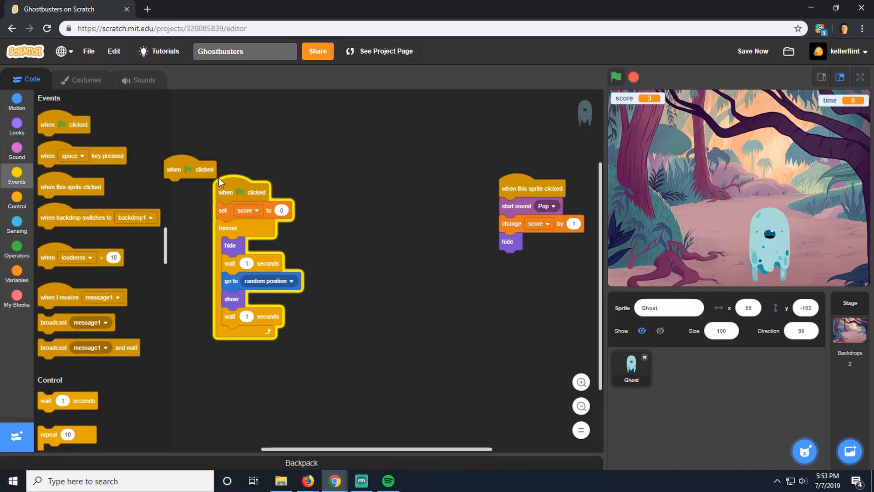
Start a second green-flag script with 'set time to 10' and a repeat-until loop.
{"action": "left_click", "coordinate": [17, 198]}
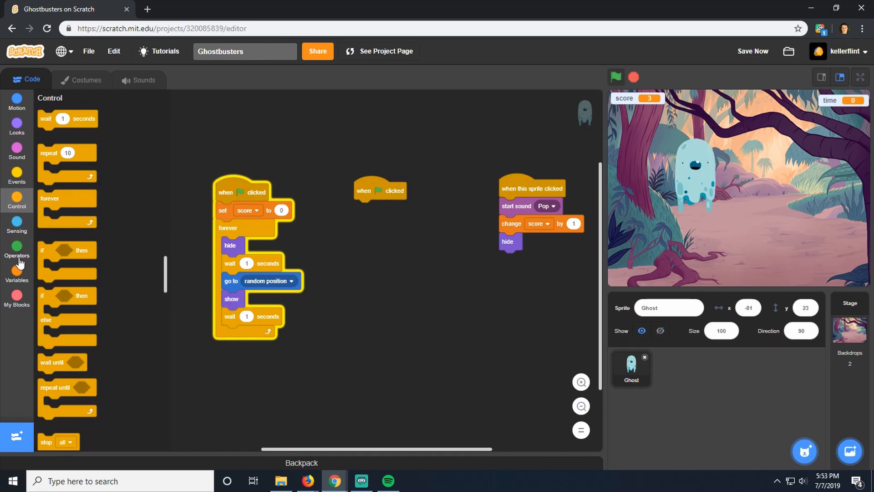
{"action": "left_click", "coordinate": [17, 272]}
{"action": "type", "text": "10"}
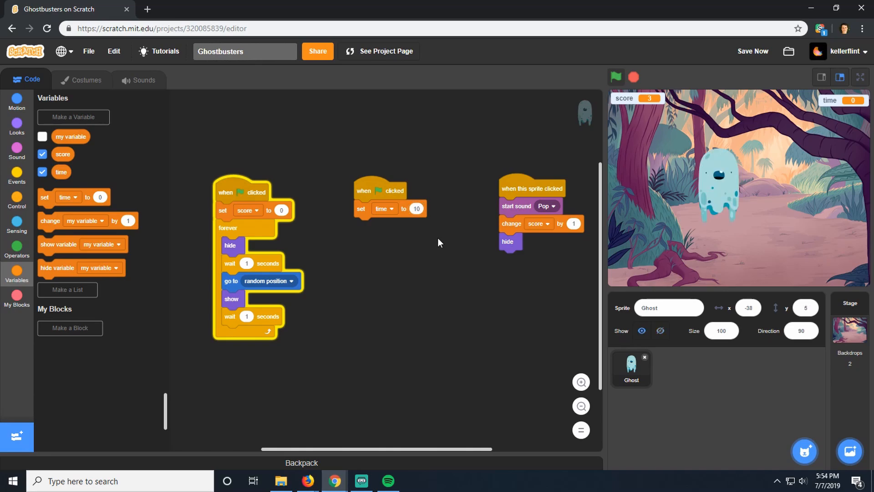
{"action": "left_click", "coordinate": [616, 77]}
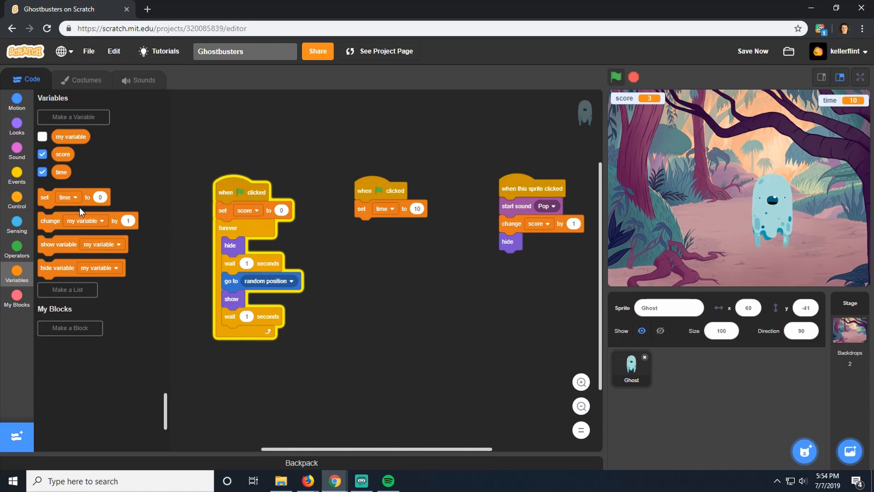
{"action": "left_click", "coordinate": [17, 200]}
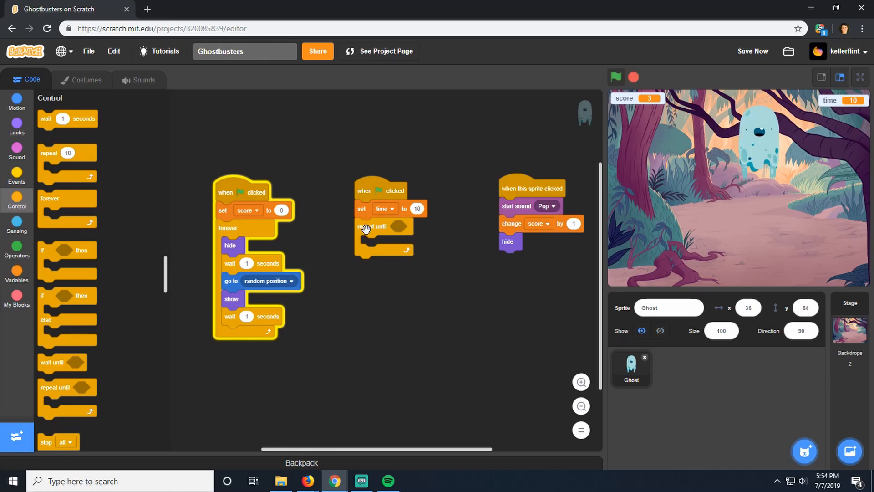
Fill the loop with 'wait 1 seconds' and 'change time by -1', repeating until time = 0.
{"action": "left_click", "coordinate": [17, 271]}
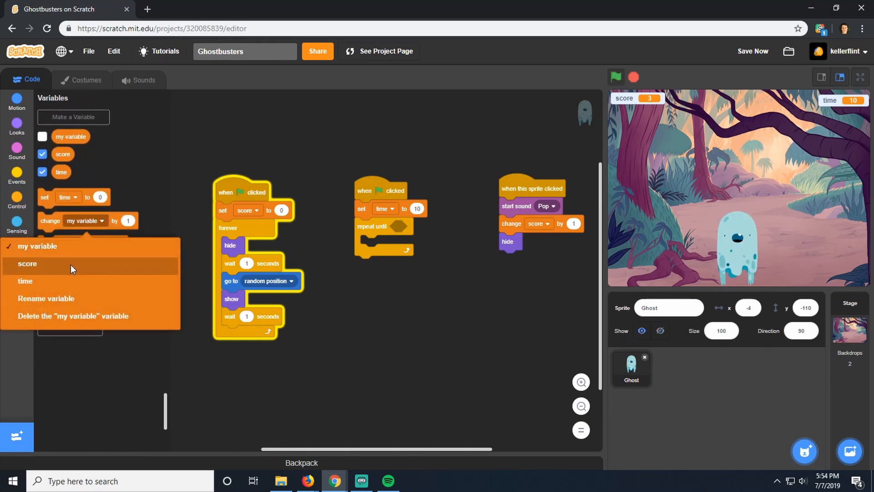
{"action": "left_click", "coordinate": [25, 284]}
{"action": "type", "text": "-1"}
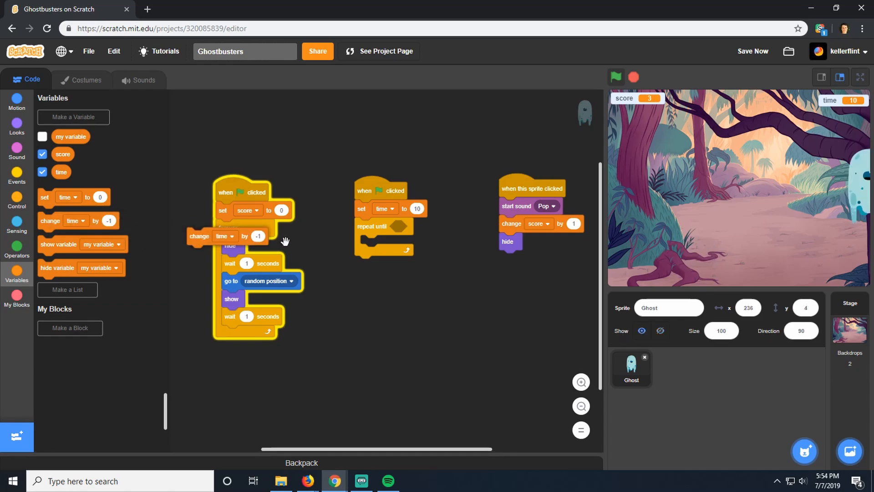
{"action": "left_click", "coordinate": [614, 77]}
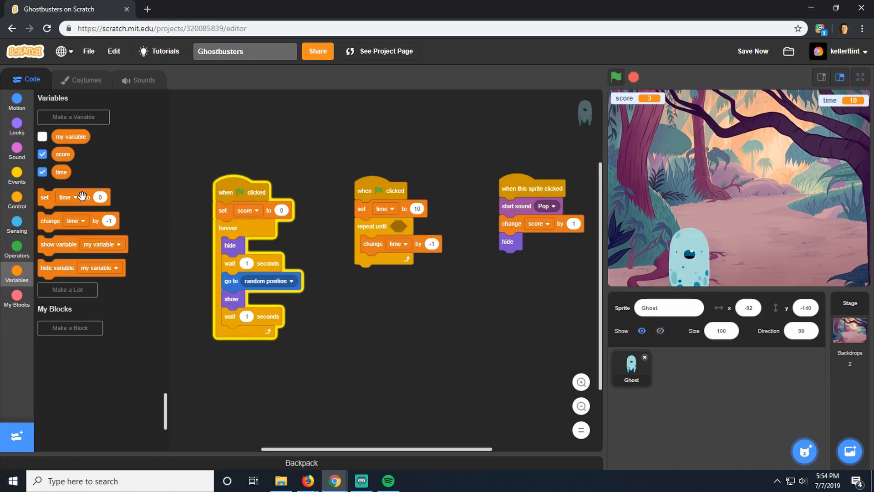
{"action": "left_click", "coordinate": [17, 176]}
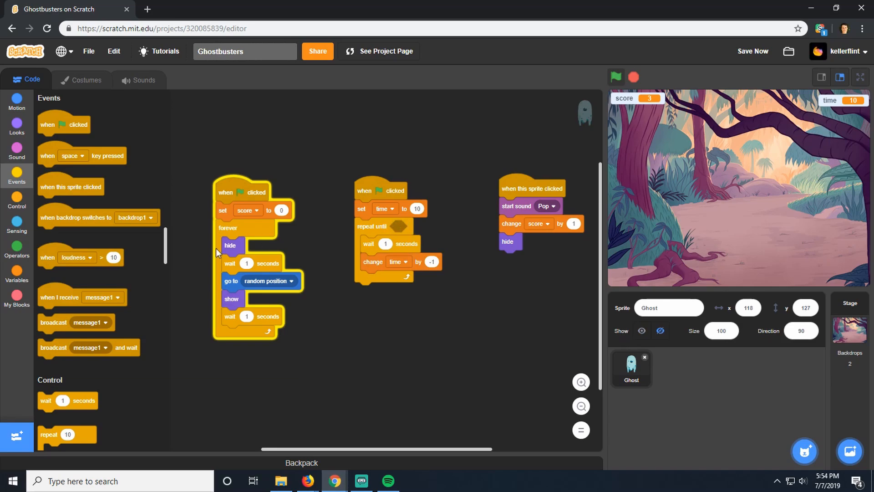
{"action": "left_click", "coordinate": [17, 248]}
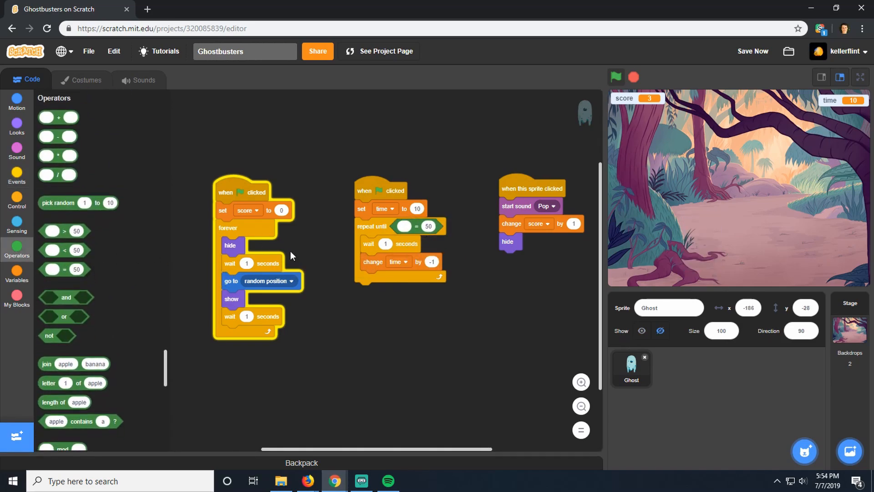
{"action": "left_click", "coordinate": [17, 274]}
{"action": "type", "text": "0"}
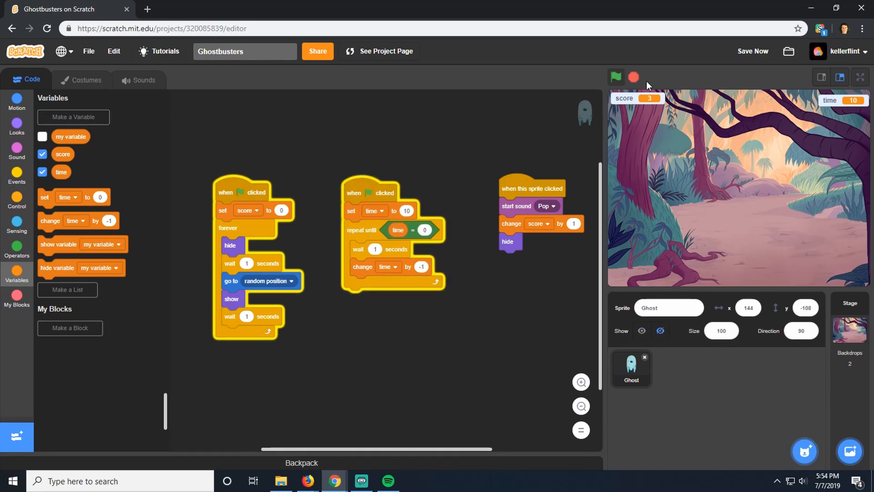
Run the game and catch the ghost repeatedly while time counts down from 10.
{"action": "left_click", "coordinate": [615, 77]}
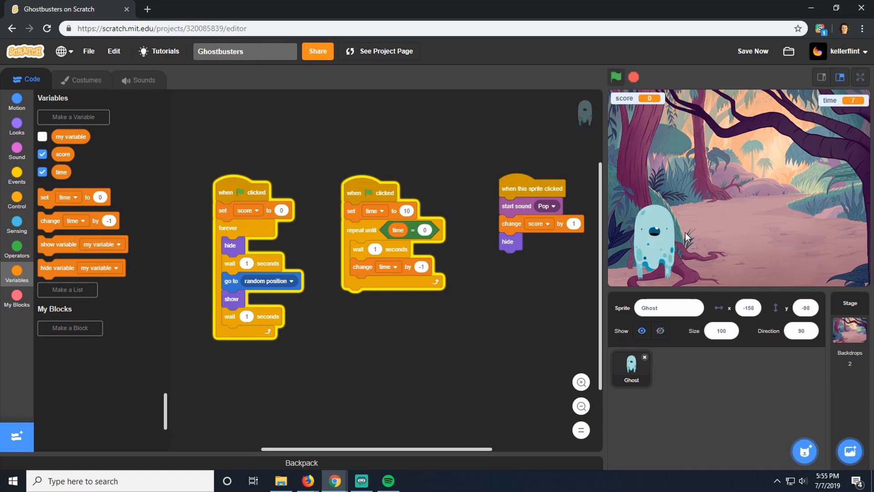
{"action": "left_click", "coordinate": [660, 240]}
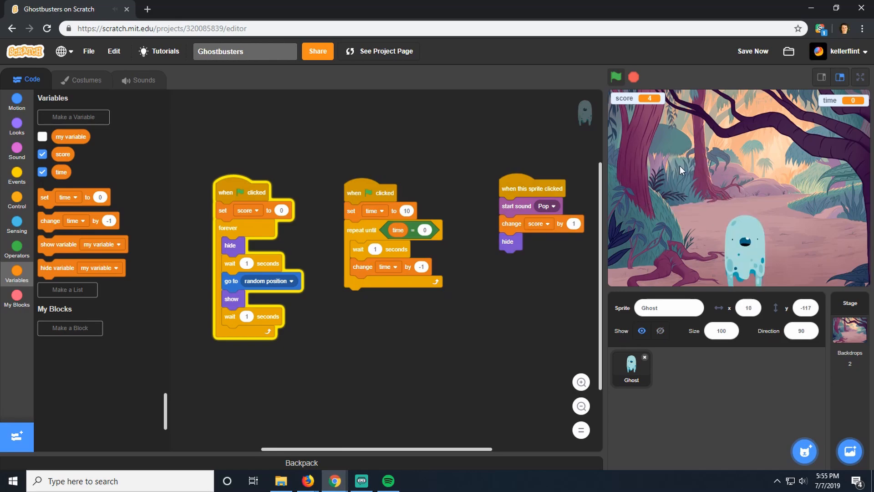
{"action": "left_click", "coordinate": [744, 242]}
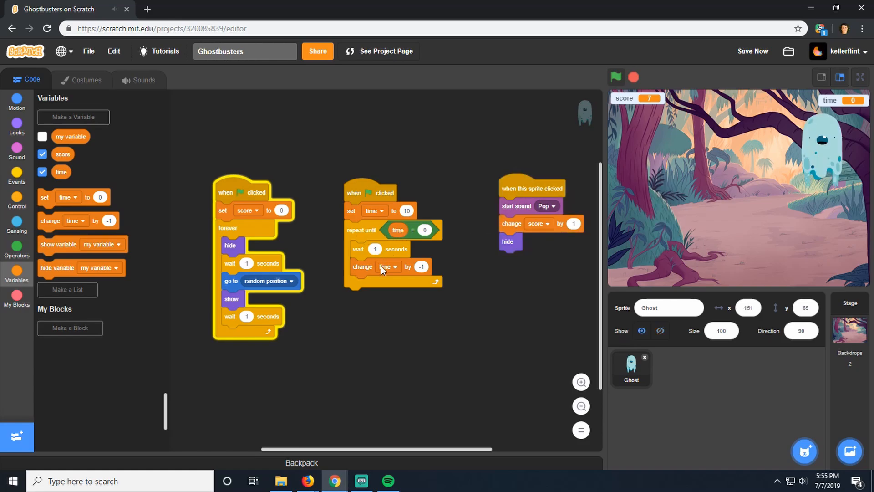
{"action": "left_click", "coordinate": [820, 153]}
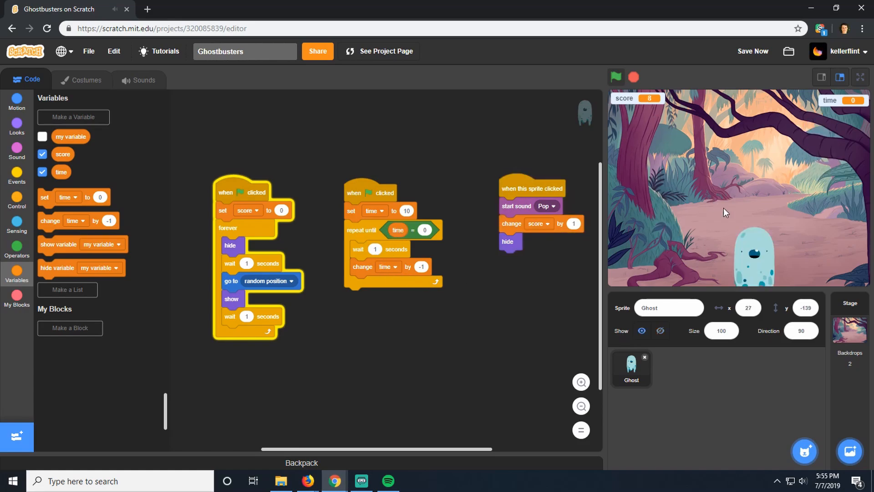
{"action": "left_click", "coordinate": [742, 262]}
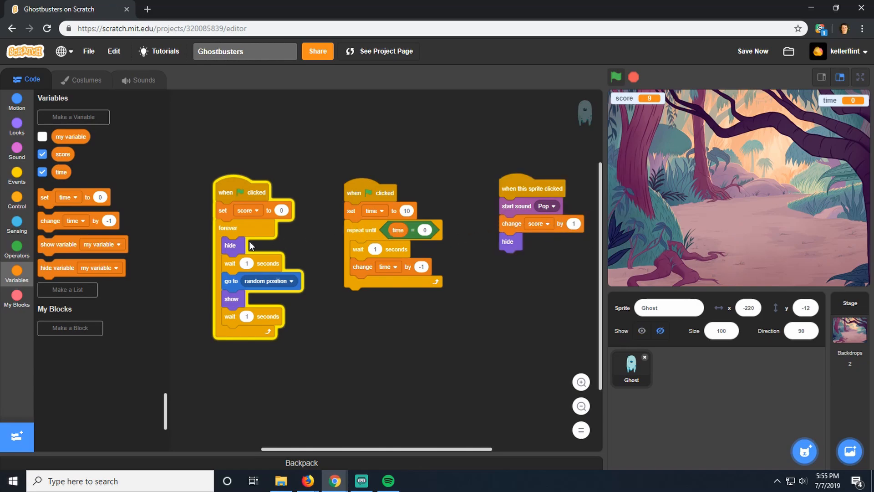
Attach a 'stop all' block below the countdown's repeat-until loop.
{"action": "left_click", "coordinate": [17, 176]}
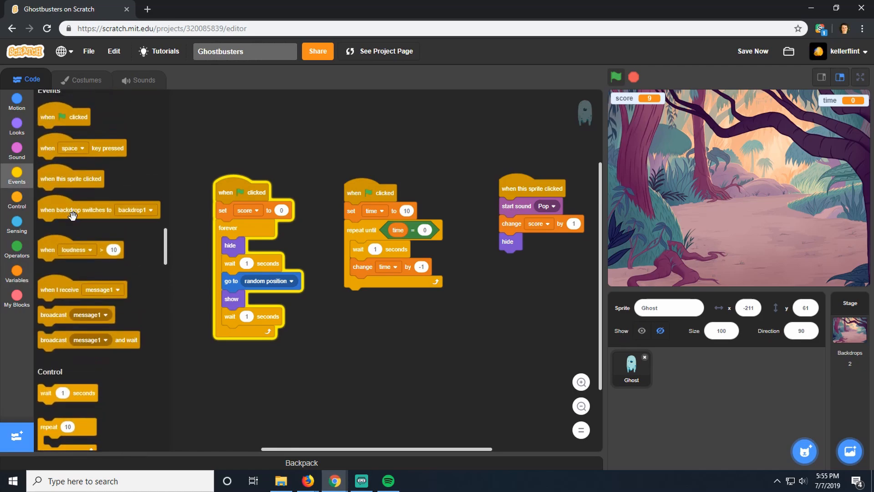
{"action": "scroll", "scroll_direction": "down", "scroll_amount": 3}
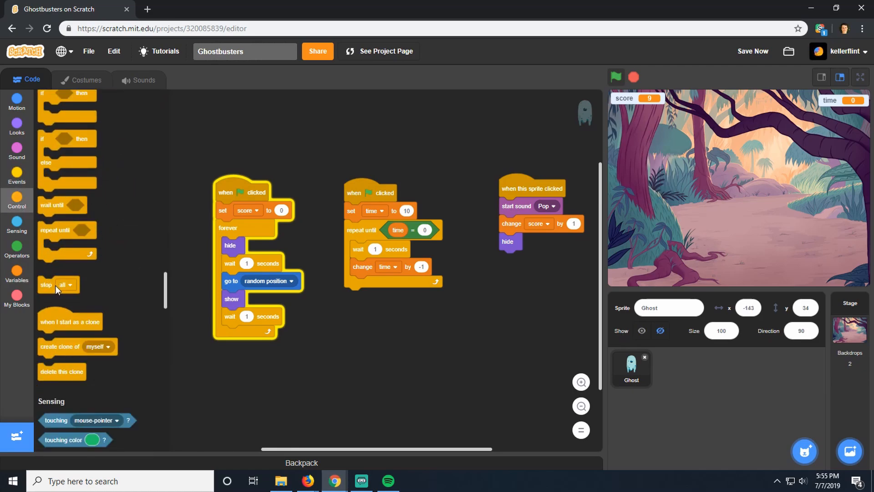
{"action": "scroll", "scroll_direction": "up", "scroll_amount": 3}
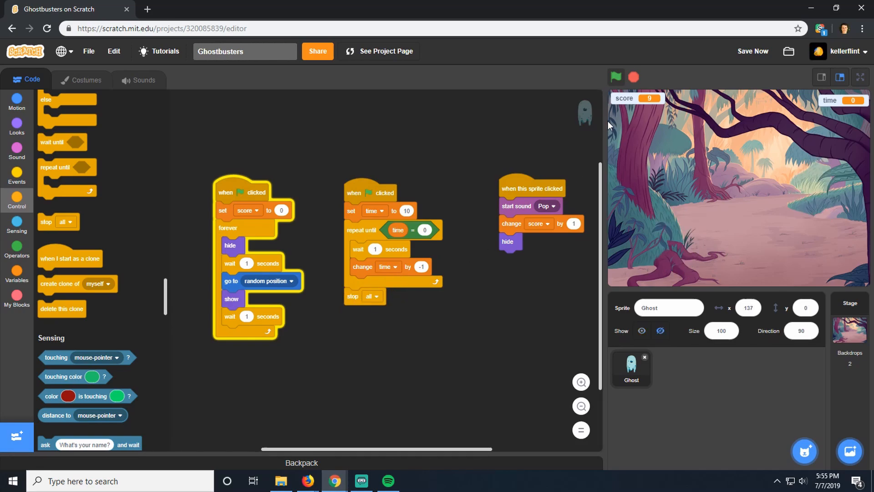
Test-run the game, catching the ghost until time hits 0 and everything stops.
{"action": "left_click", "coordinate": [615, 77]}
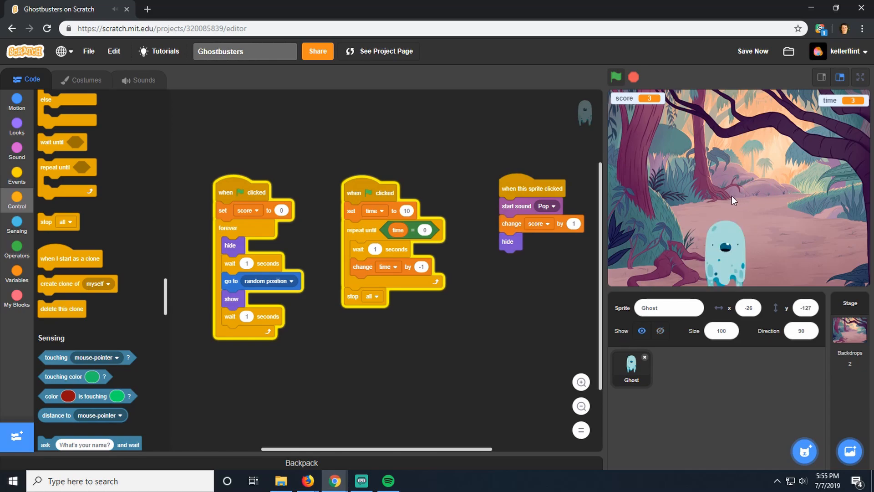
{"action": "left_click", "coordinate": [723, 254]}
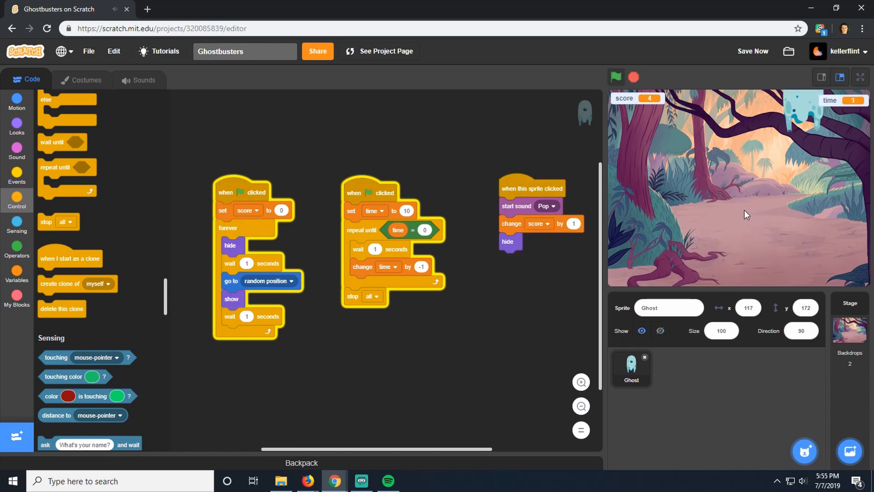
{"action": "left_click", "coordinate": [618, 77]}
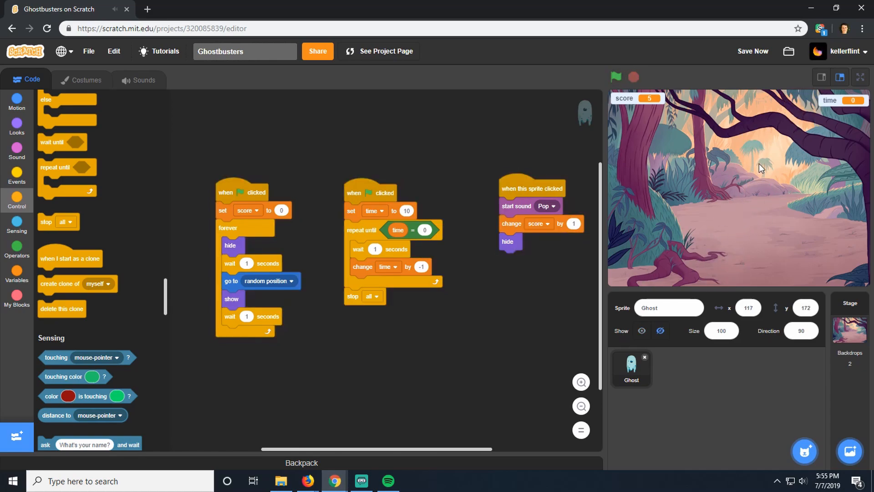
{"action": "mouse_move", "coordinate": [768, 171]}
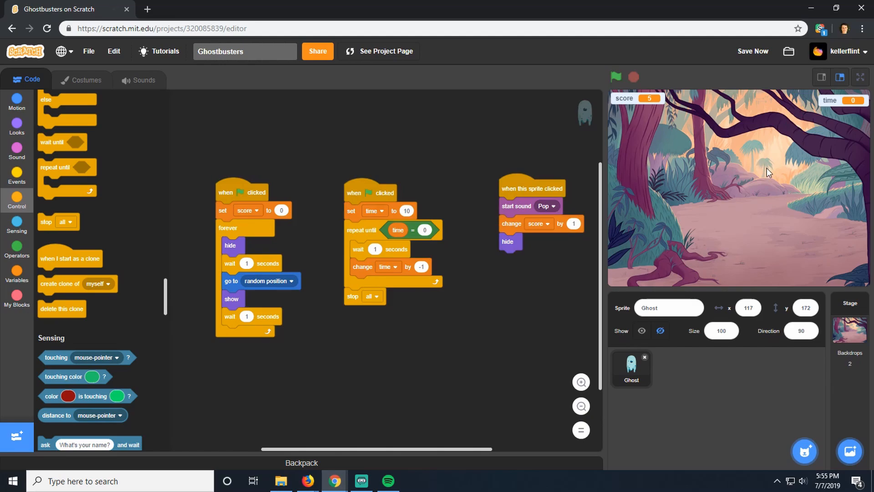
{"action": "mouse_move", "coordinate": [656, 108]}
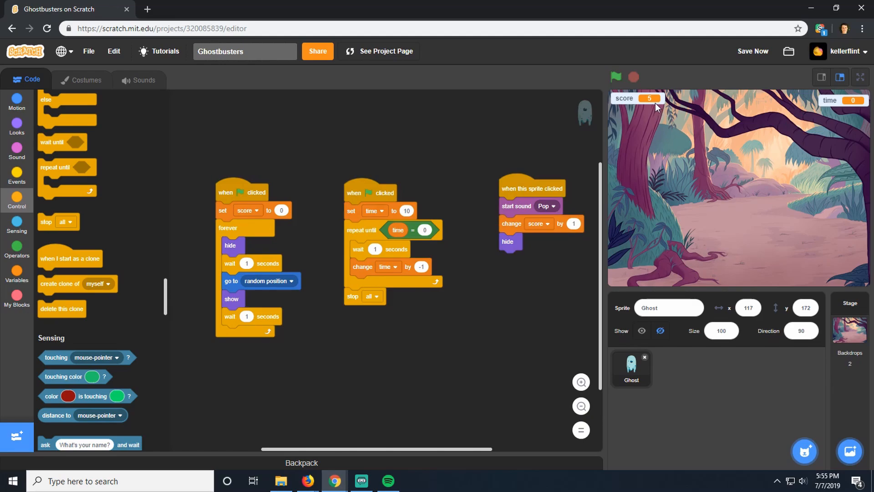
{"action": "mouse_move", "coordinate": [627, 109]}
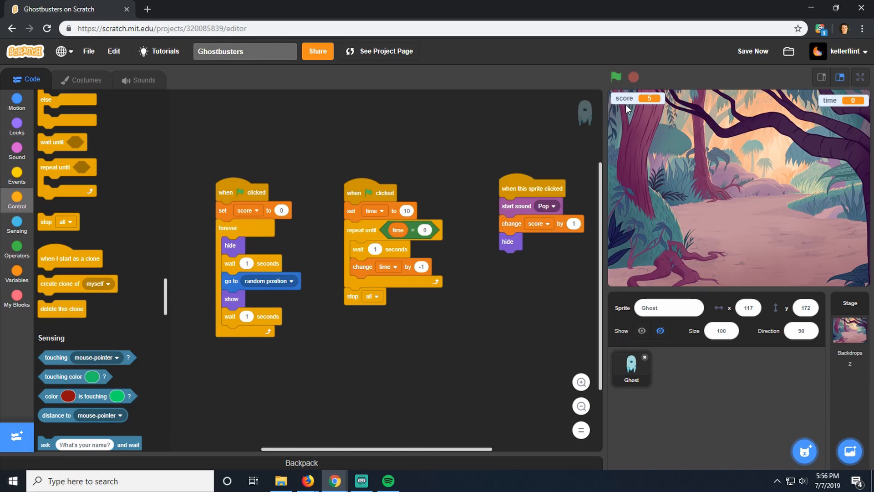
Switch the stage's time monitor to a large readout.
{"action": "right_click", "coordinate": [635, 98]}
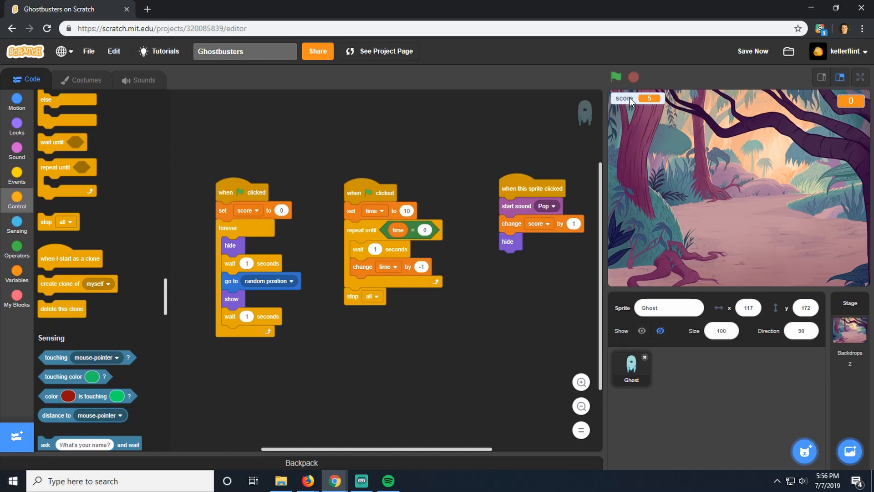
{"action": "right_click", "coordinate": [625, 98]}
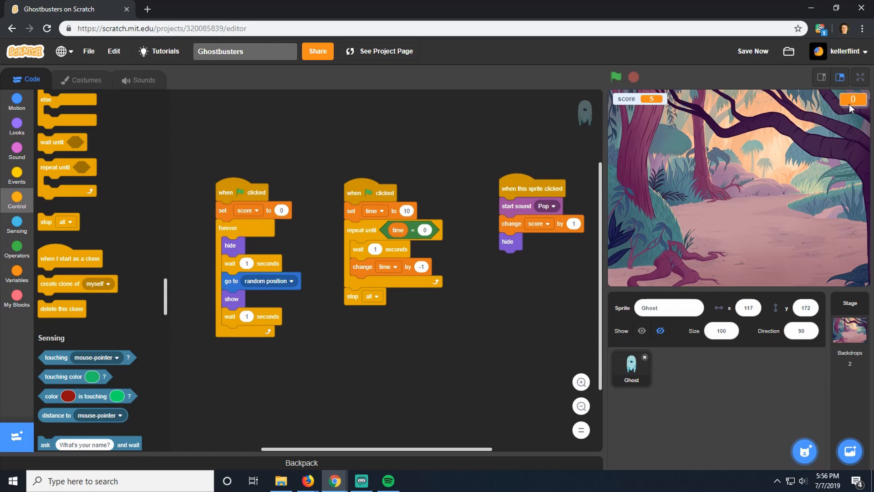
{"action": "right_click", "coordinate": [852, 99]}
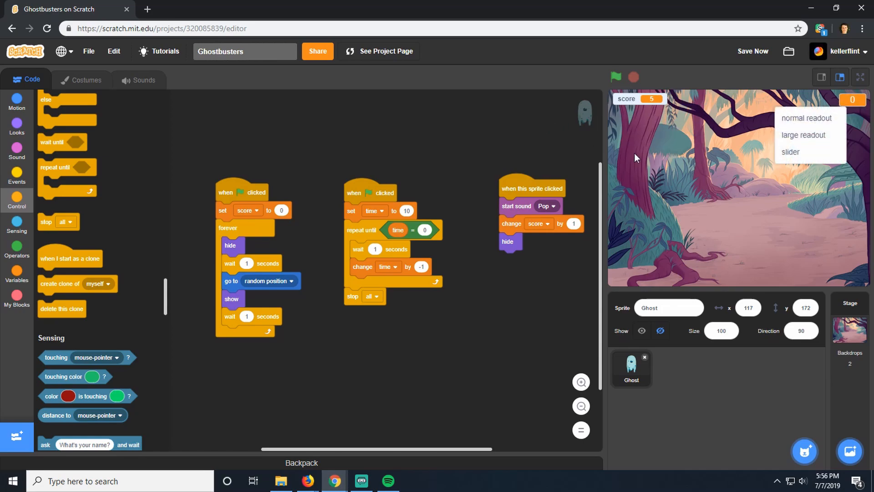
{"action": "left_click", "coordinate": [616, 77]}
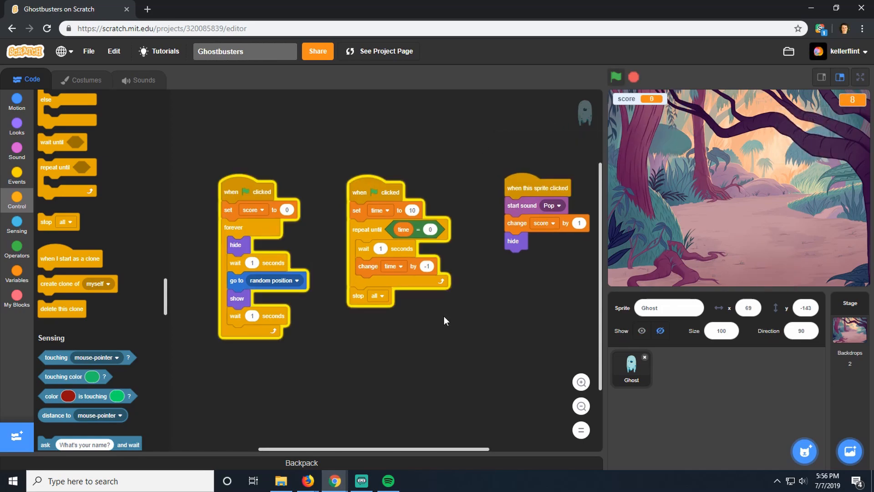
Restart the game, try catching the ghost, and let the large timer reach 0.
{"action": "left_click", "coordinate": [615, 77]}
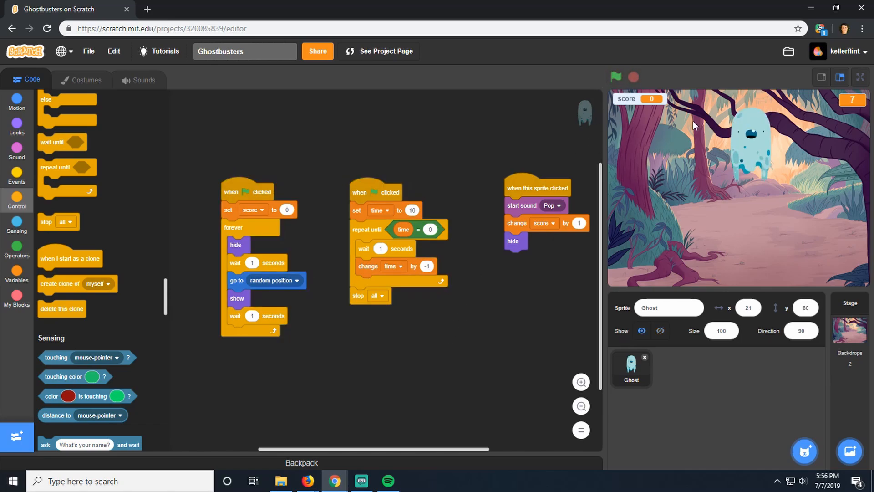
{"action": "mouse_move", "coordinate": [650, 213]}
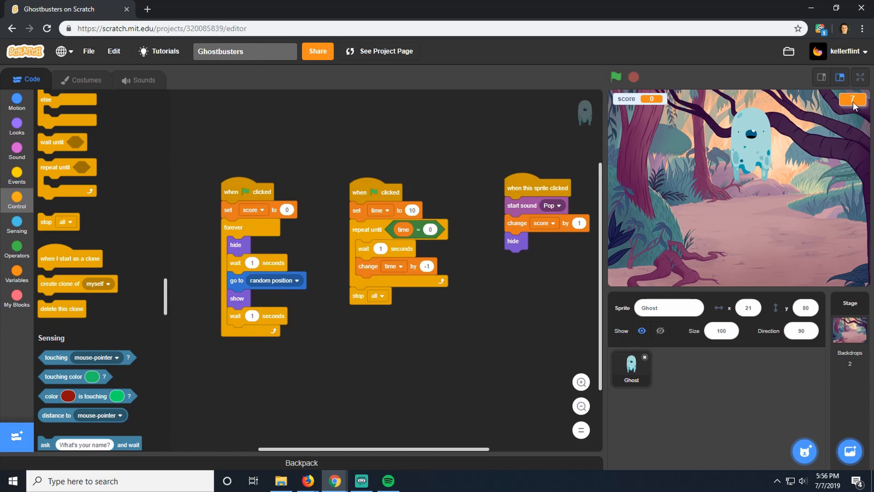
{"action": "mouse_move", "coordinate": [671, 136]}
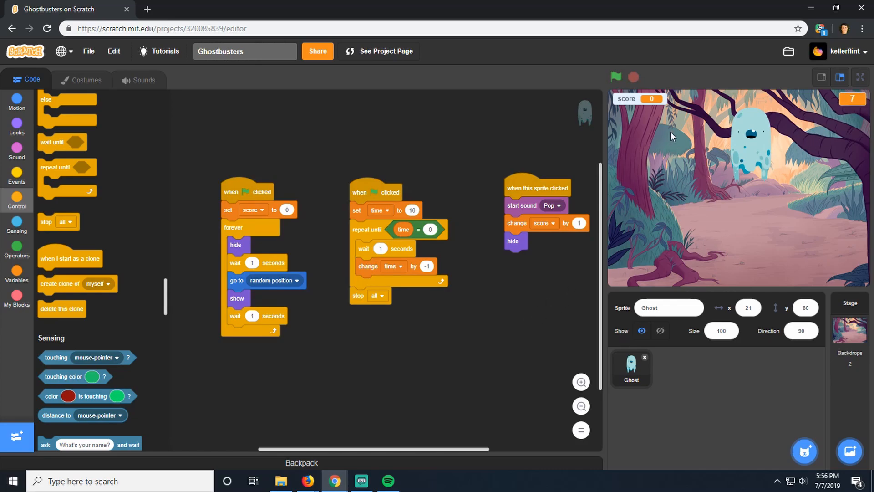
{"action": "left_click", "coordinate": [615, 77]}
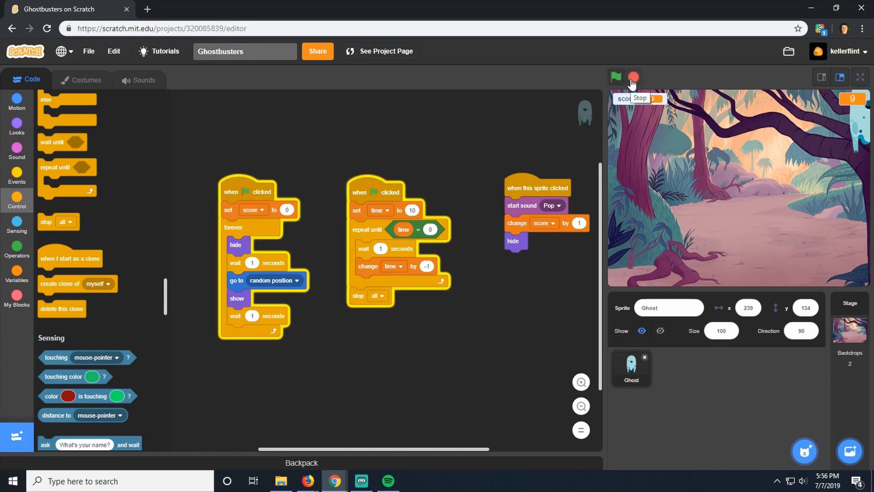
{"action": "left_click", "coordinate": [614, 77]}
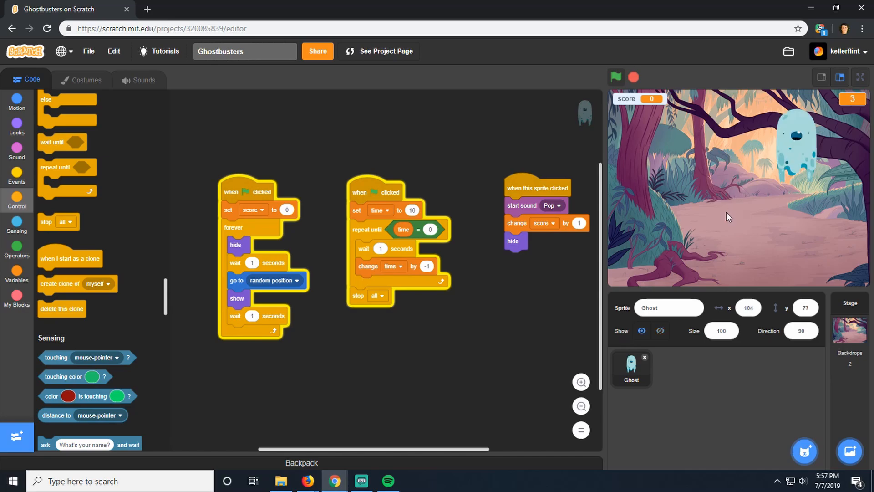
{"action": "left_click", "coordinate": [618, 77]}
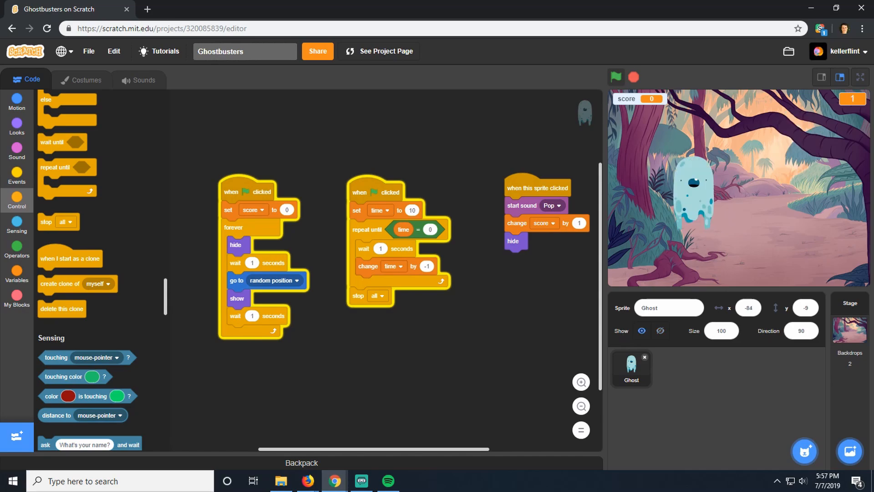
{"action": "left_click", "coordinate": [614, 77]}
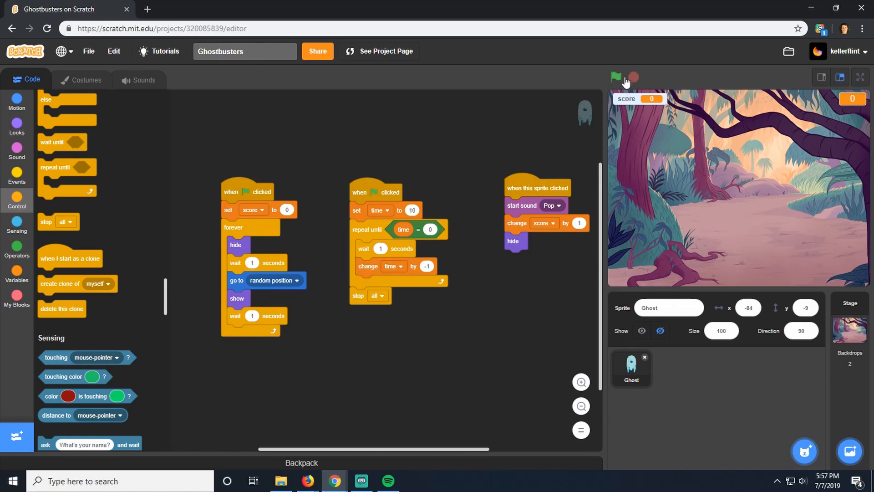
{"action": "mouse_move", "coordinate": [75, 184]}
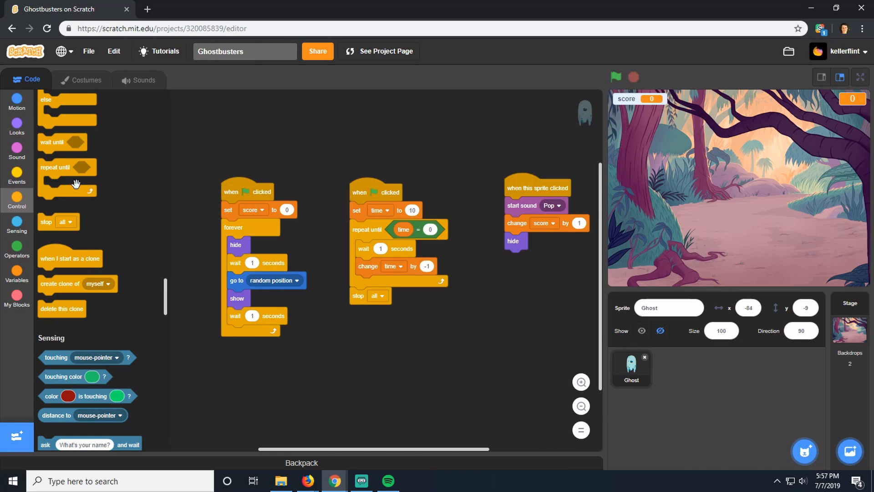
Use 'pick random 5 to 2' in both ghost waits and test-play the game.
{"action": "left_click", "coordinate": [17, 251]}
{"action": "type", "text": "5"}
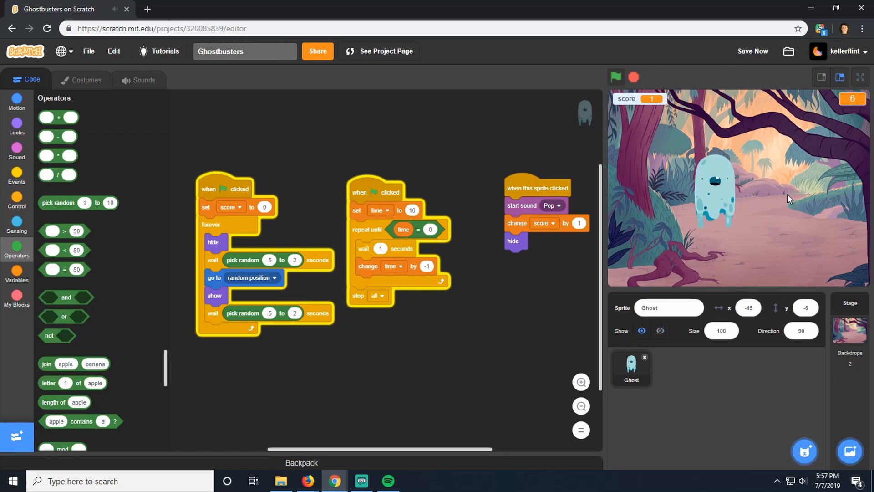
{"action": "left_click", "coordinate": [710, 193]}
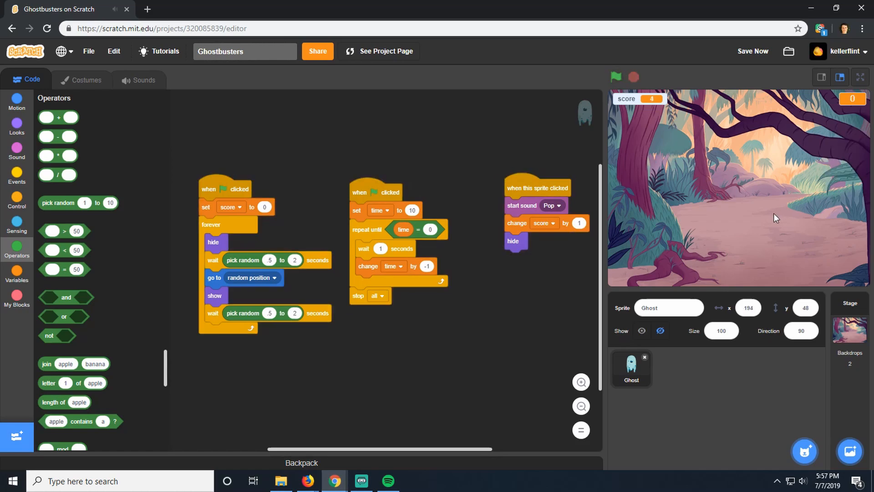
{"action": "mouse_move", "coordinate": [722, 220]}
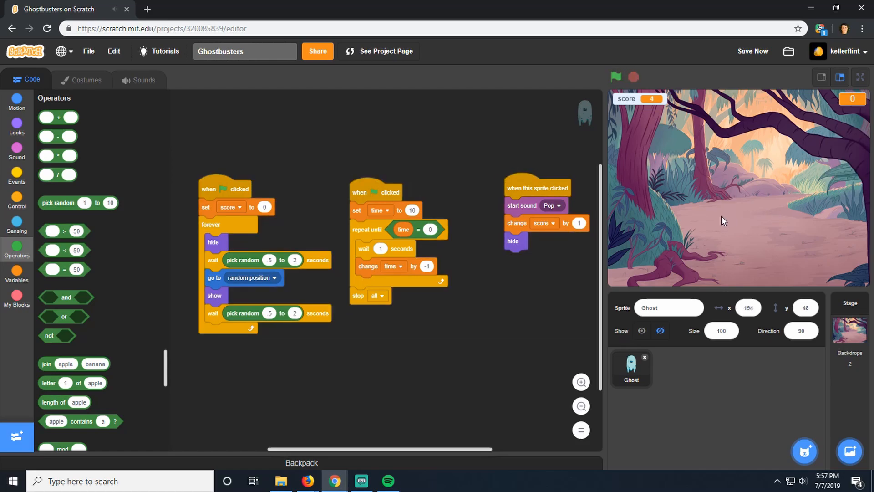
{"action": "left_click", "coordinate": [17, 201]}
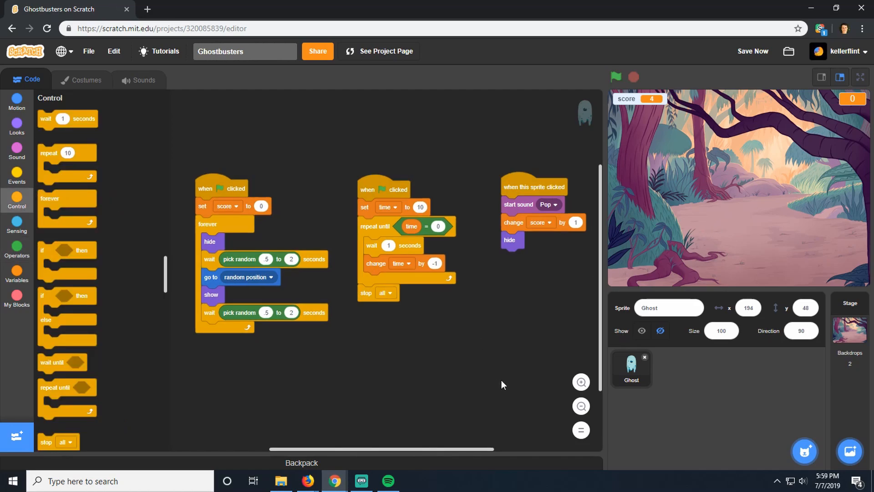
{"action": "mouse_move", "coordinate": [764, 435]}
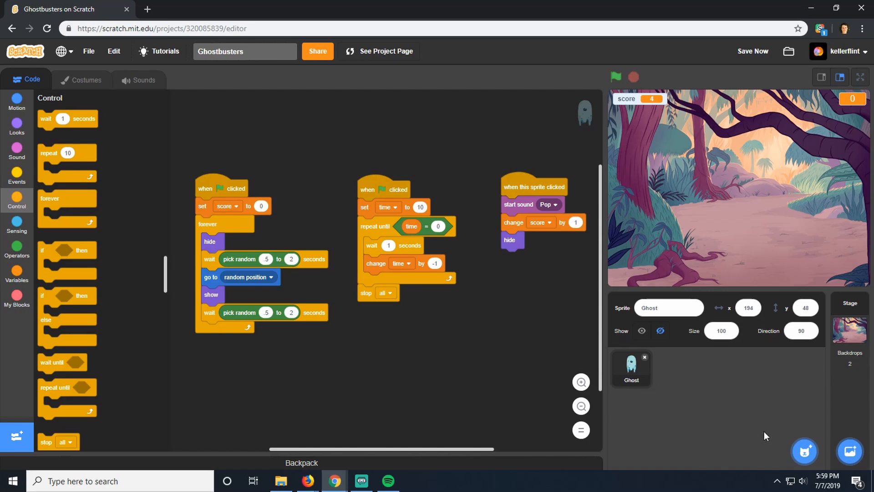
Add the Bat sprite from the sprite library at size 50.
{"action": "left_click", "coordinate": [803, 451]}
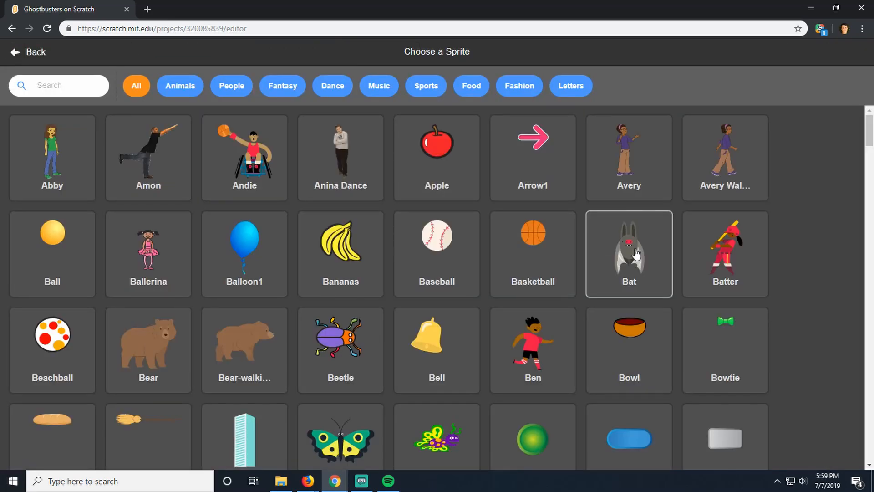
{"action": "left_click", "coordinate": [628, 253]}
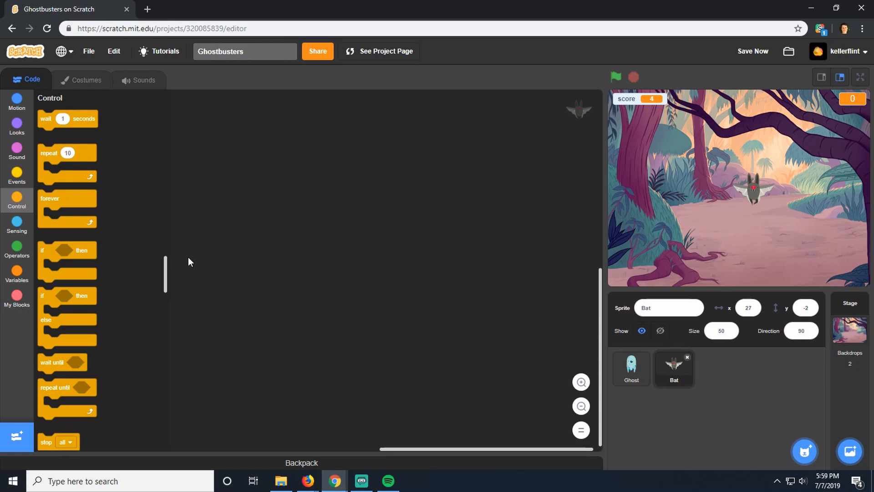
{"action": "mouse_move", "coordinate": [563, 337]}
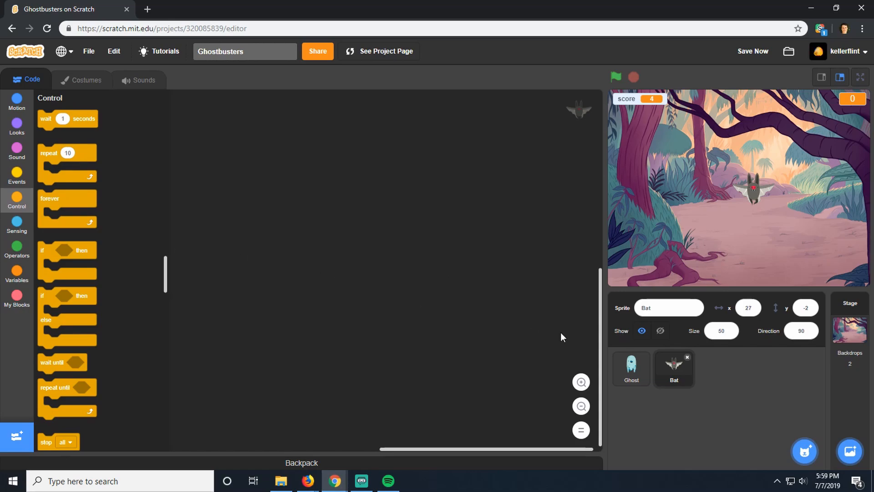
Copy the Ghost's green-flag hide-and-reappear loop onto the Bat sprite and verify it.
{"action": "left_click", "coordinate": [631, 368]}
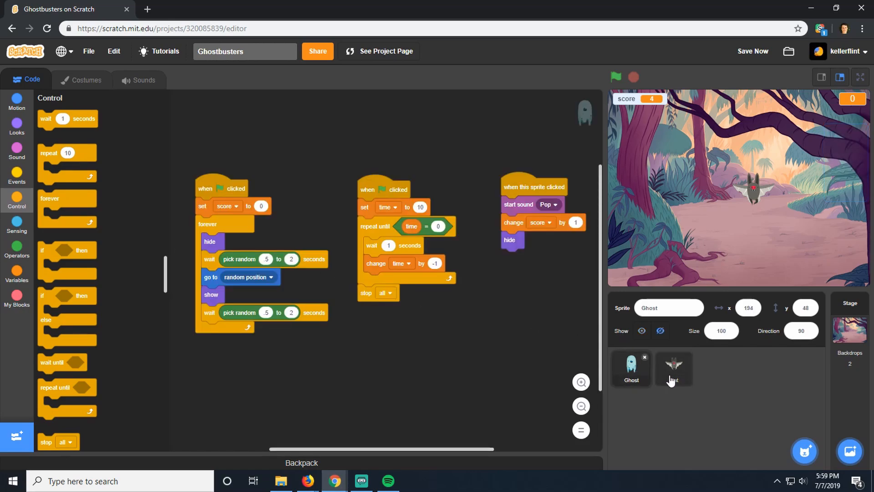
{"action": "left_click", "coordinate": [673, 368]}
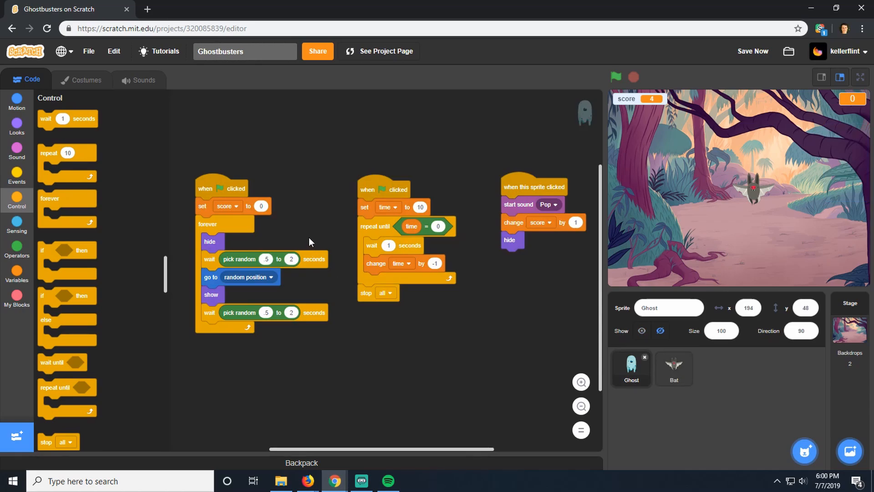
{"action": "mouse_move", "coordinate": [249, 226]}
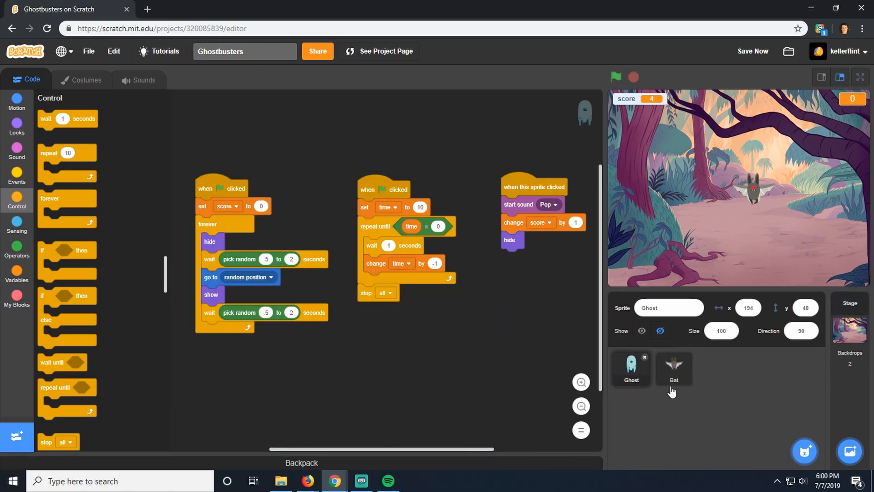
{"action": "left_click", "coordinate": [673, 368]}
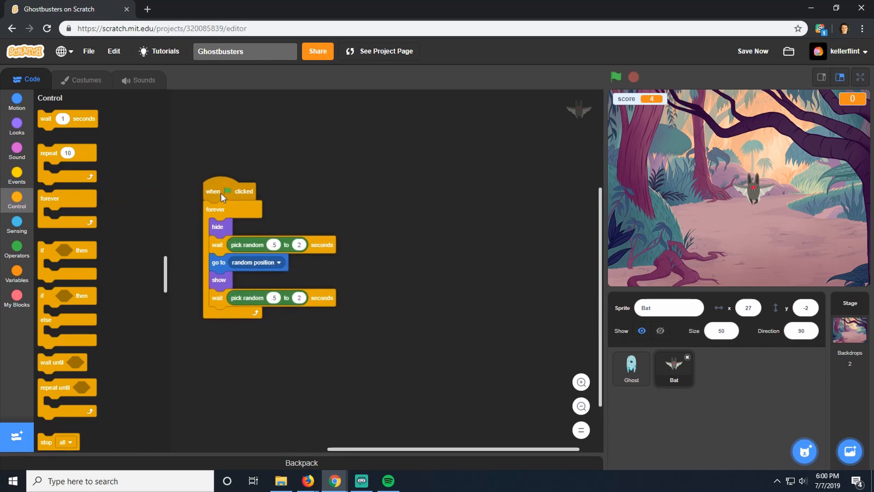
{"action": "left_click", "coordinate": [631, 368]}
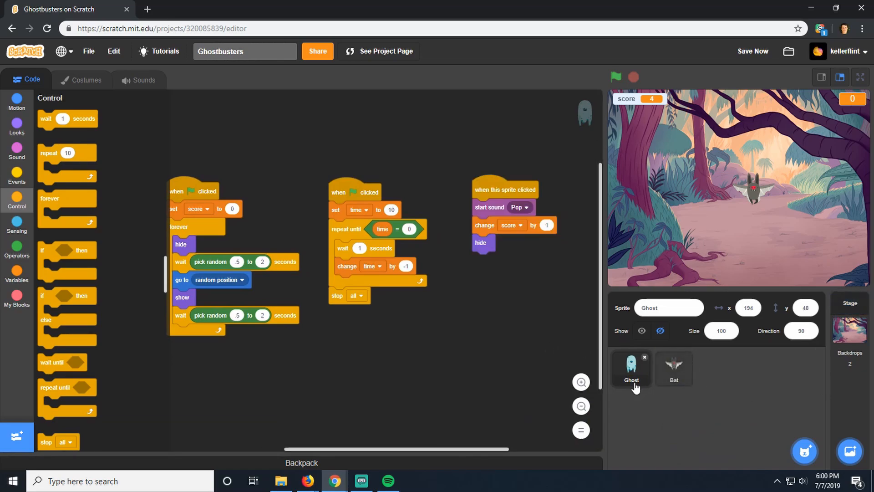
Select the Bat to check its copied scripts.
{"action": "left_click", "coordinate": [674, 368]}
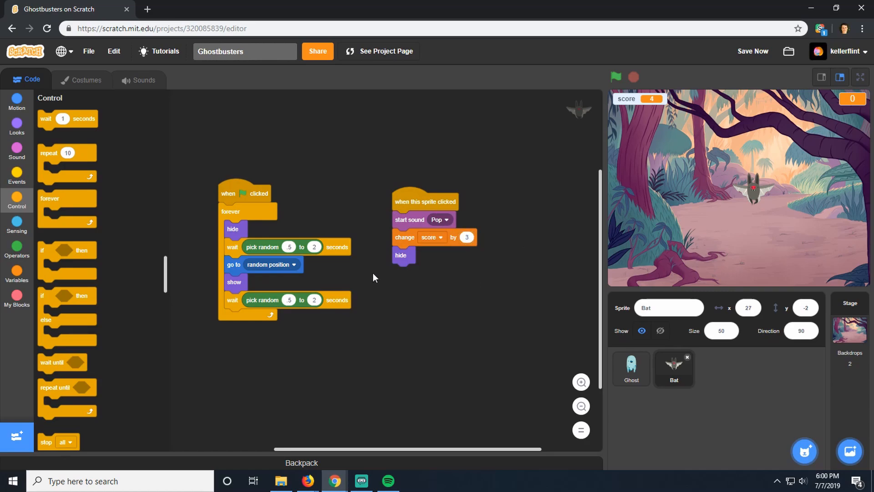
{"action": "mouse_move", "coordinate": [333, 280]}
{"action": "type", "text": "1"}
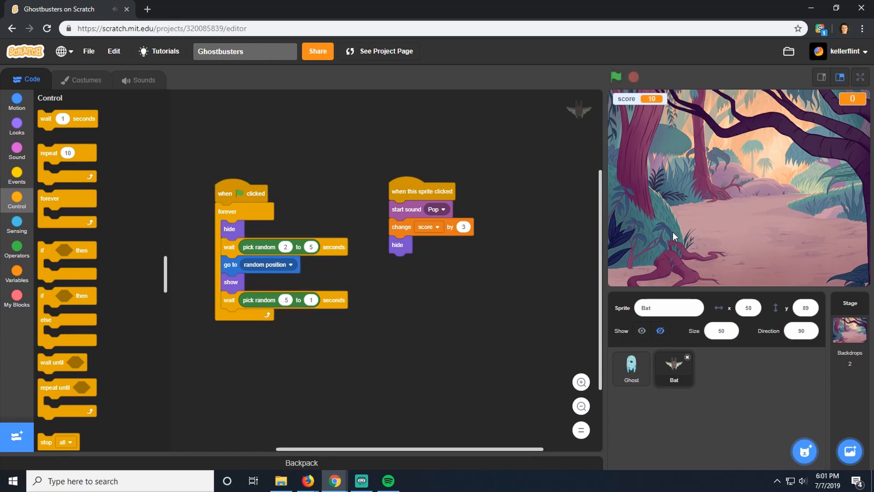
Run the game with the green flag and try clicking the Bat.
{"action": "left_click", "coordinate": [620, 77]}
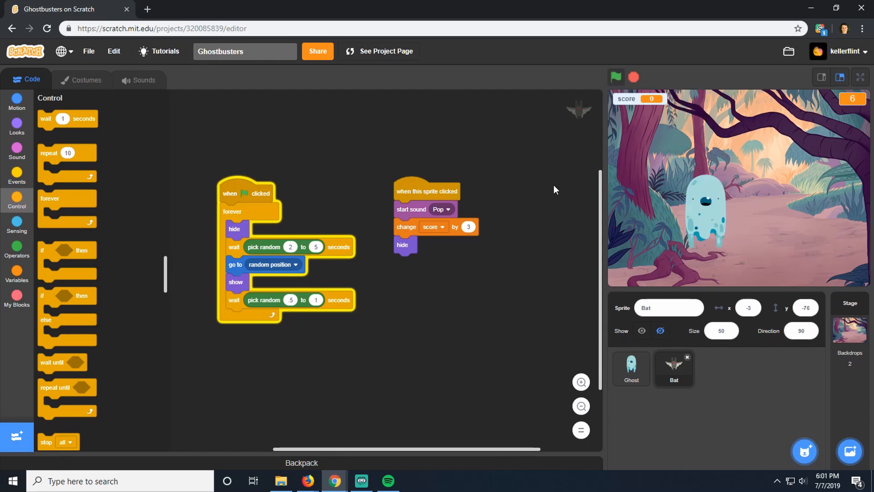
{"action": "left_click", "coordinate": [705, 206]}
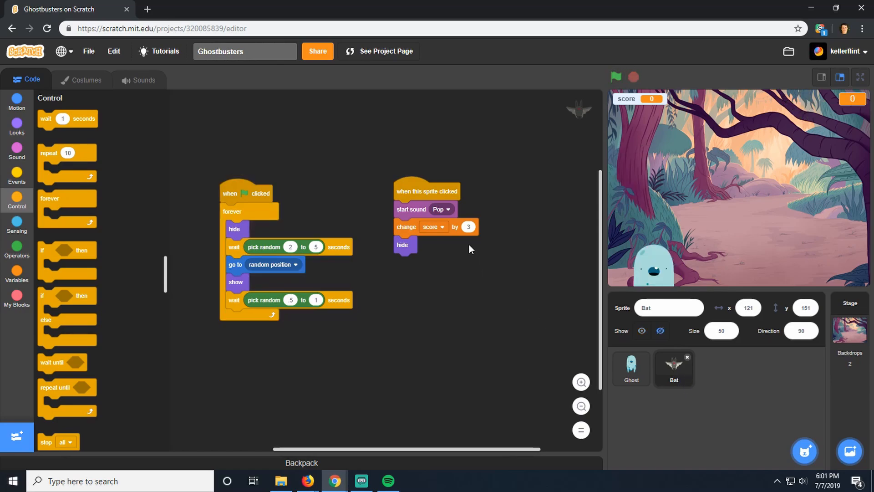
{"action": "mouse_move", "coordinate": [278, 245]}
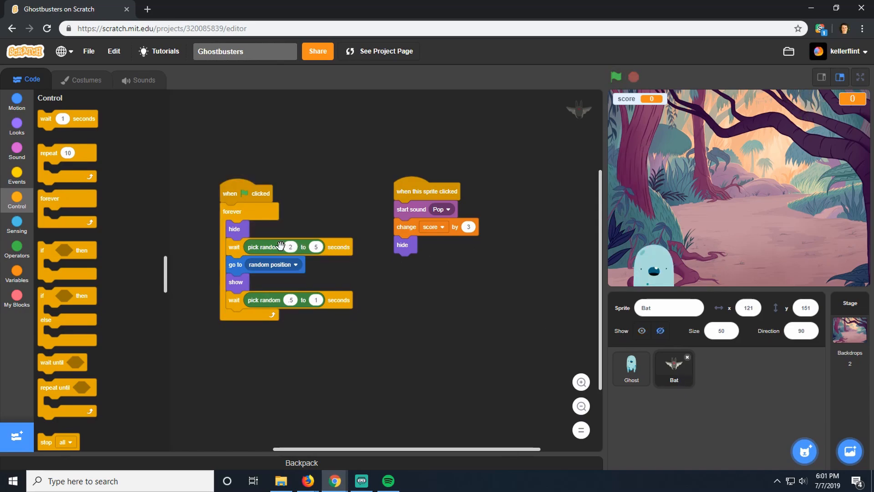
{"action": "mouse_move", "coordinate": [399, 287]}
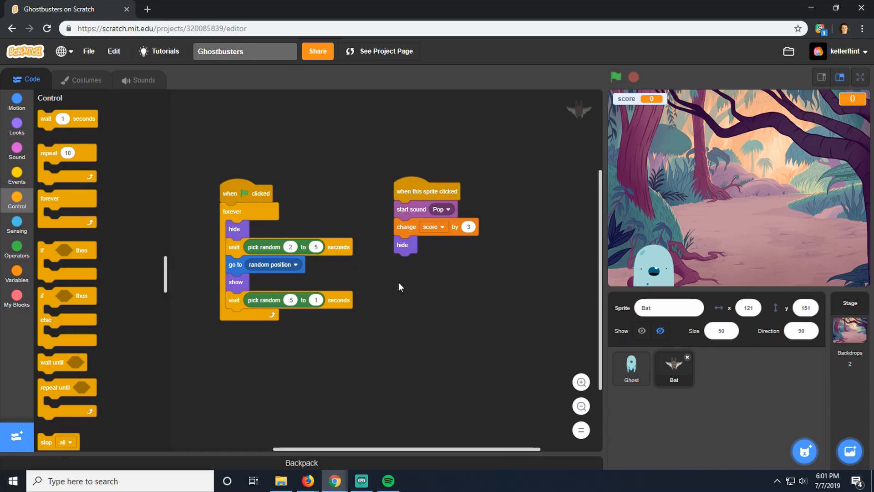
{"action": "mouse_move", "coordinate": [429, 211]}
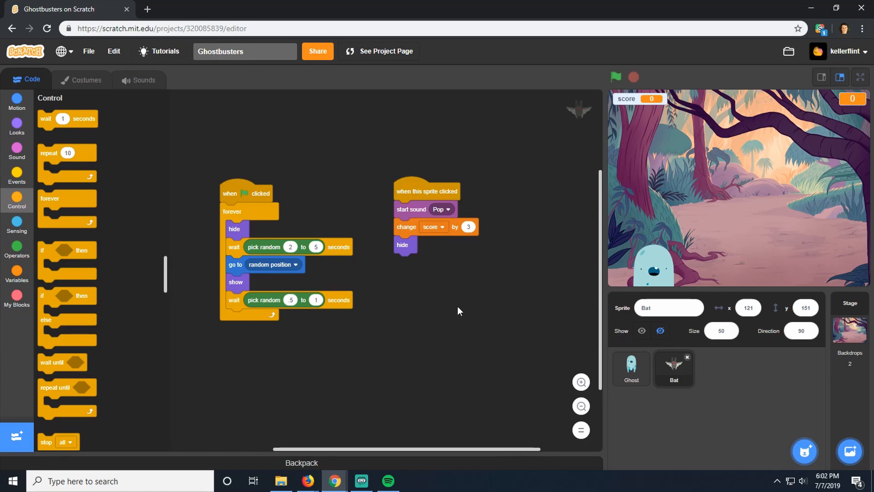
{"action": "mouse_move", "coordinate": [470, 323]}
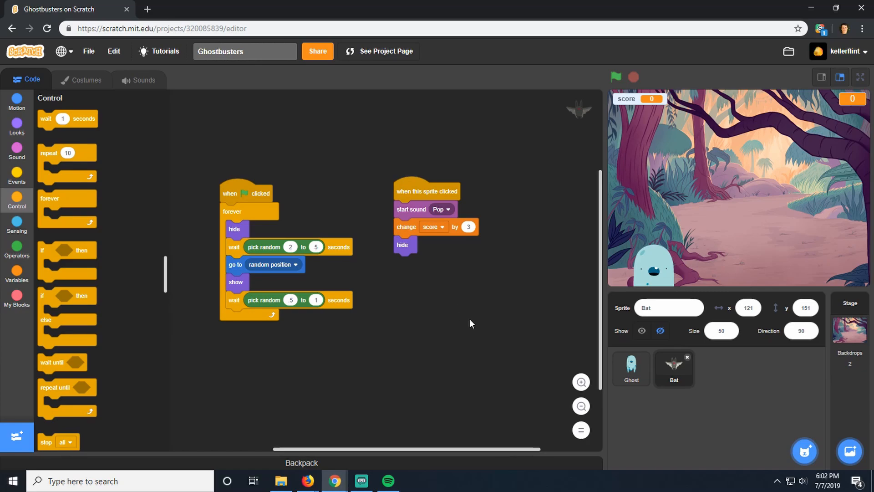
{"action": "mouse_move", "coordinate": [415, 233]}
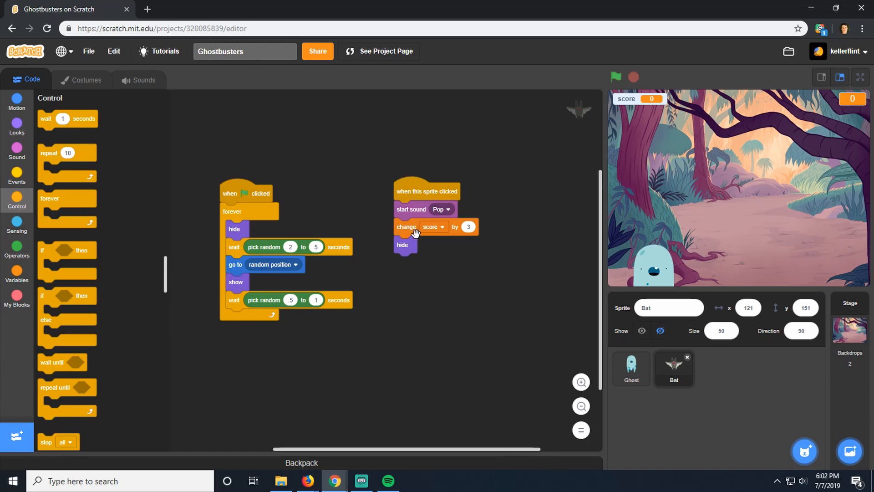